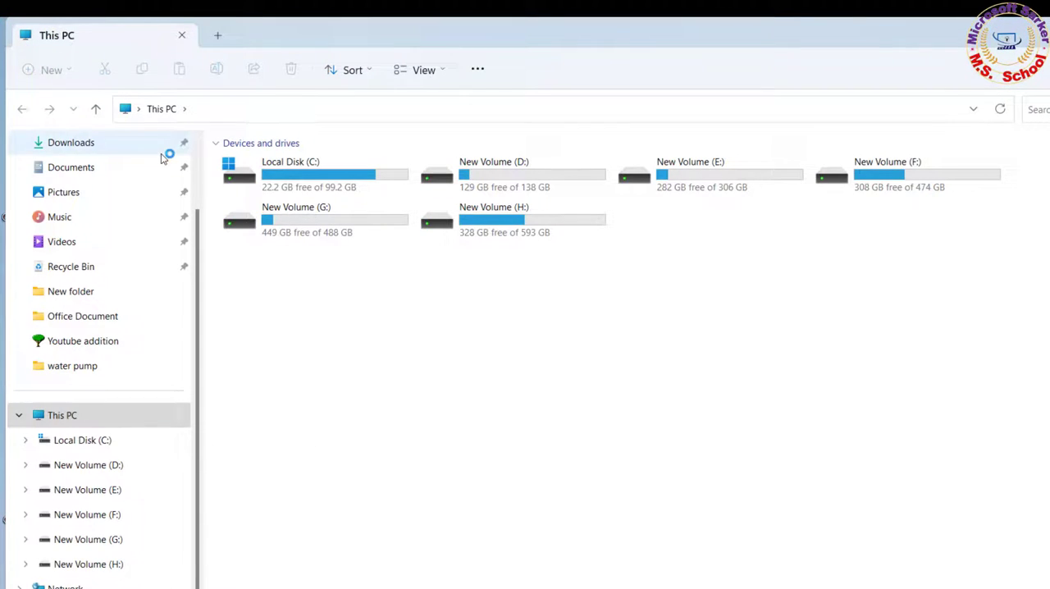
# Open C:\Windows and scroll down its folder list toward WinSxS.
pyautogui.doubleClick(290, 172)
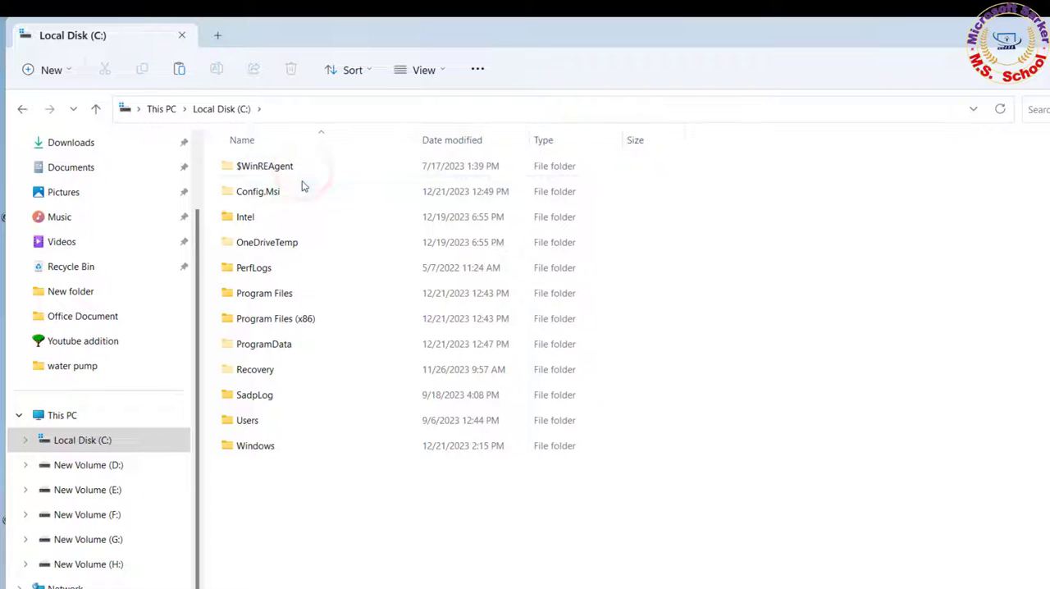
pyautogui.click(257, 191)
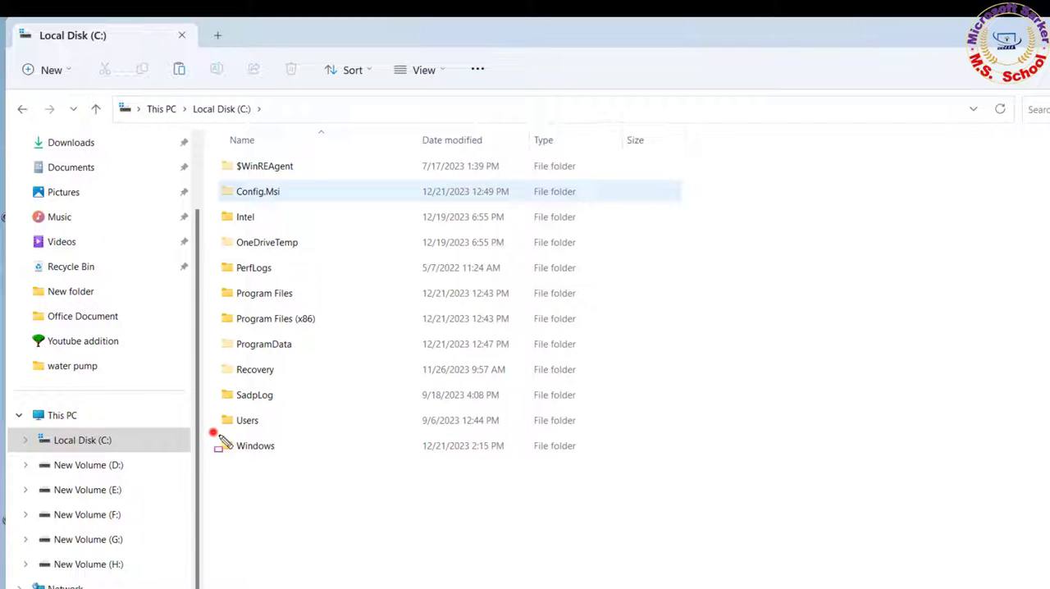
pyautogui.click(255, 446)
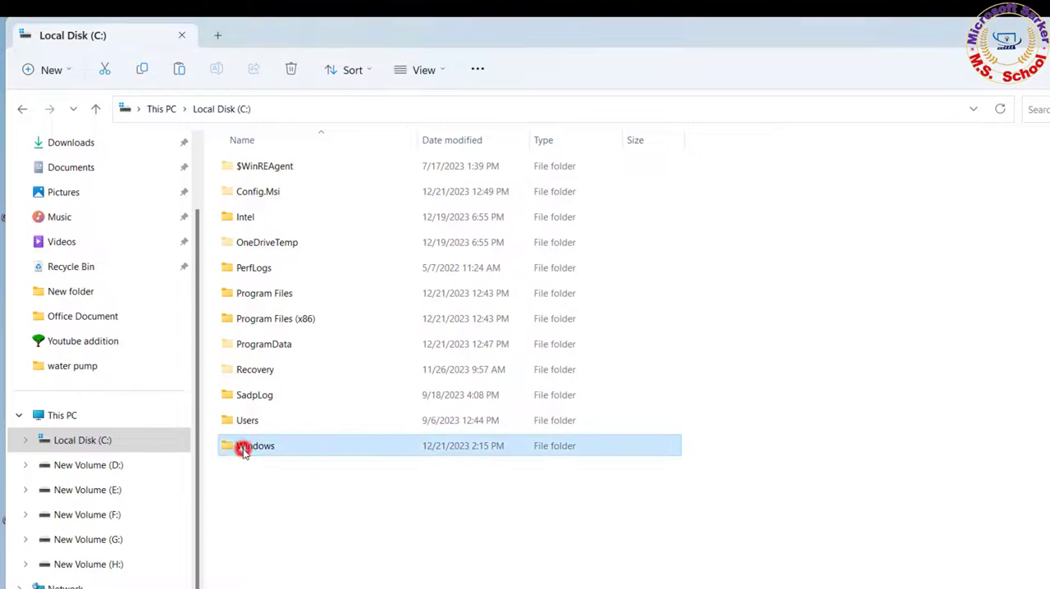
pyautogui.doubleClick(256, 445)
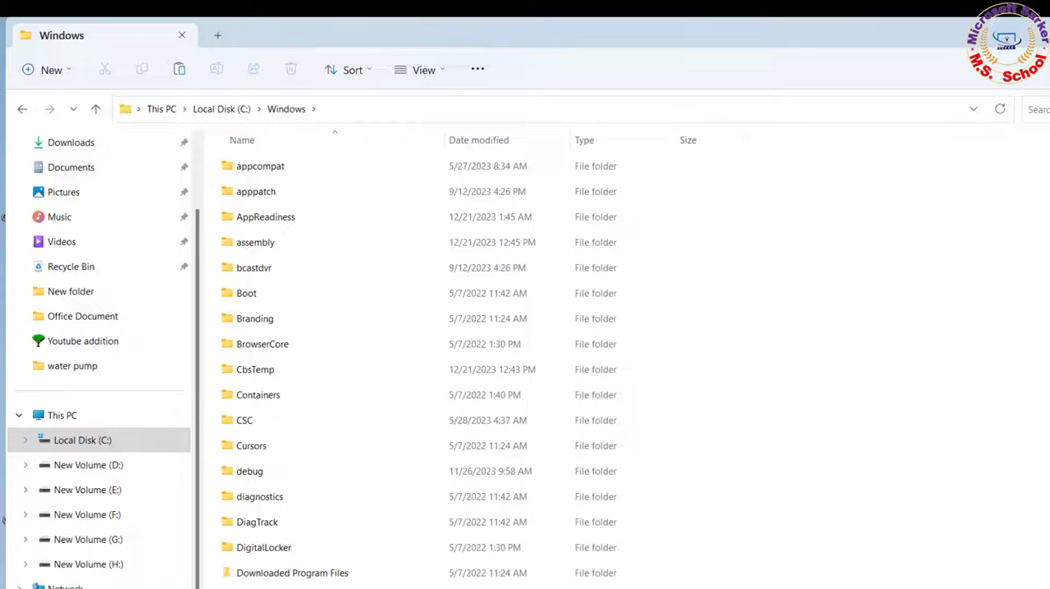
pyautogui.scroll(-3)
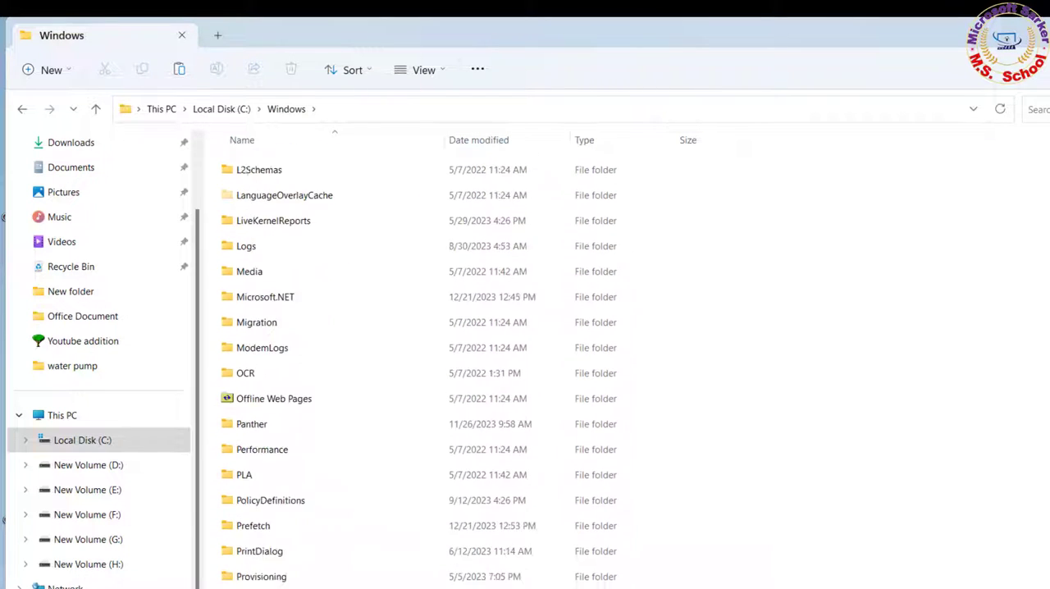
pyautogui.scroll(-3)
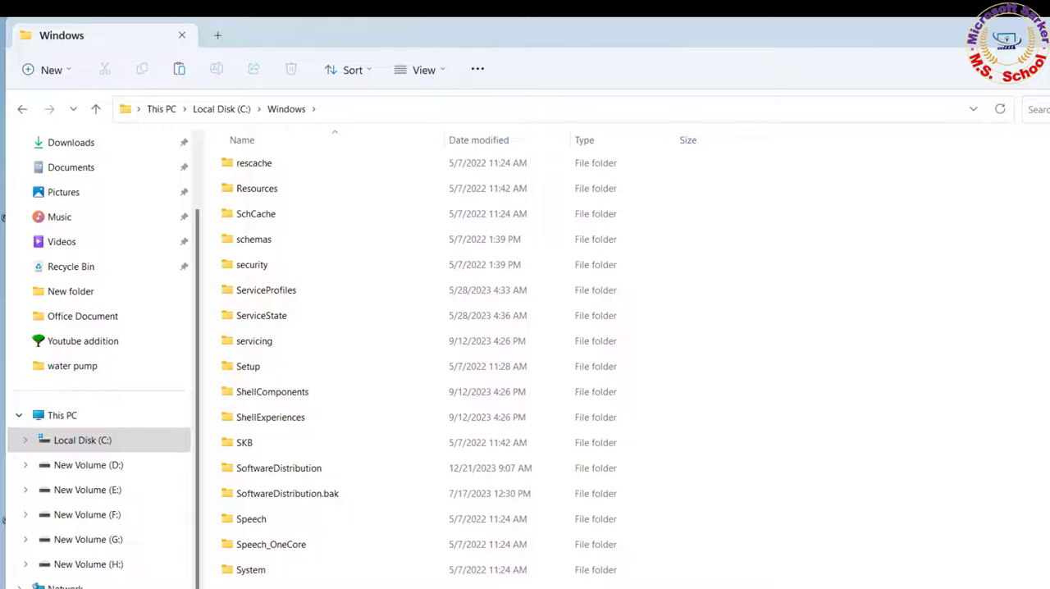
pyautogui.scroll(-3)
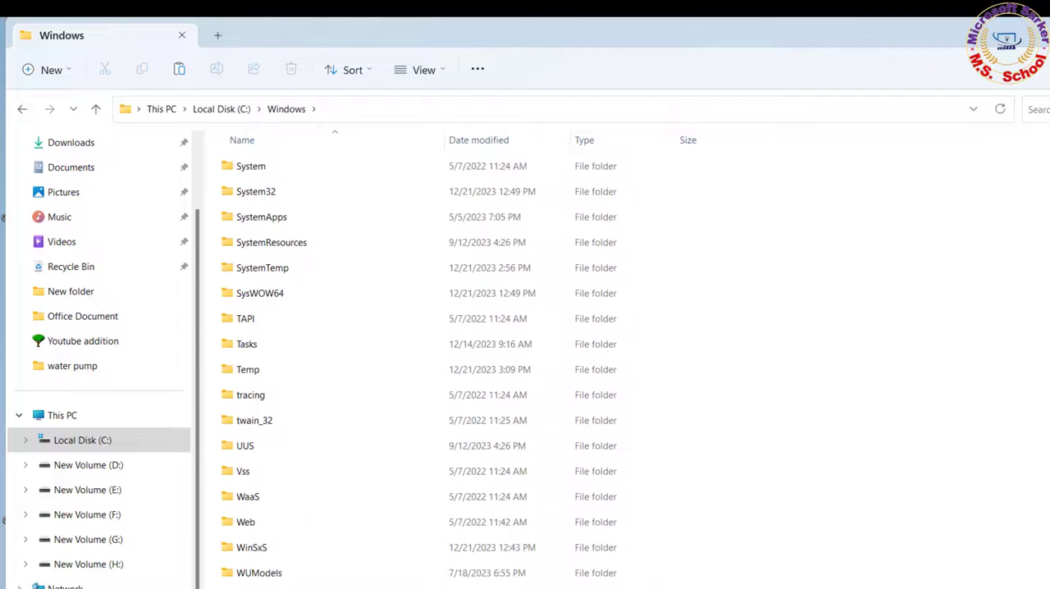
pyautogui.scroll(-3)
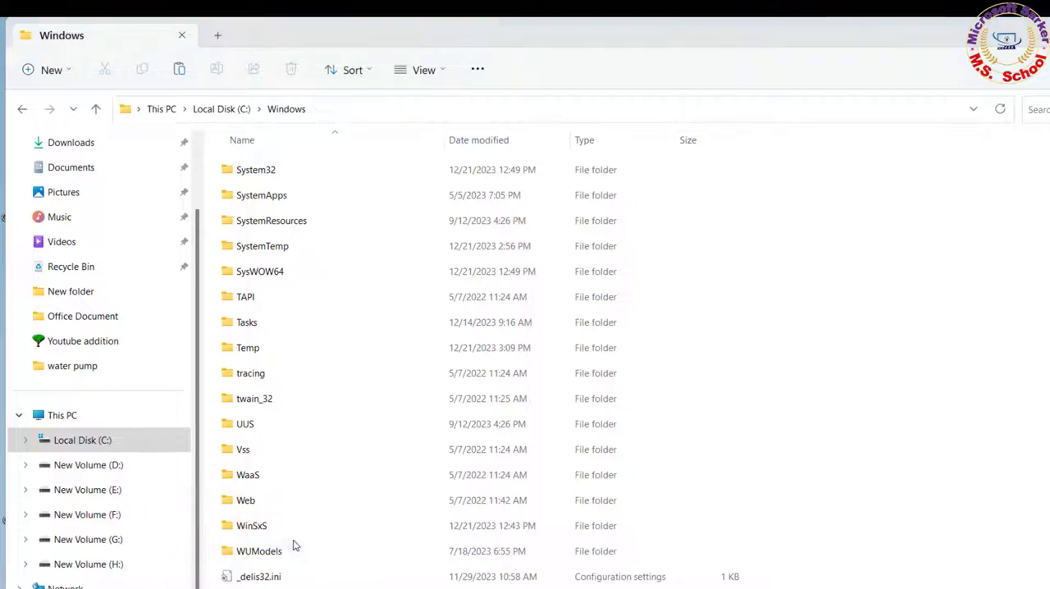
# Search WinSxS for printconfig.dll, listing six PrintConfig.dll results.
pyautogui.doubleClick(252, 525)
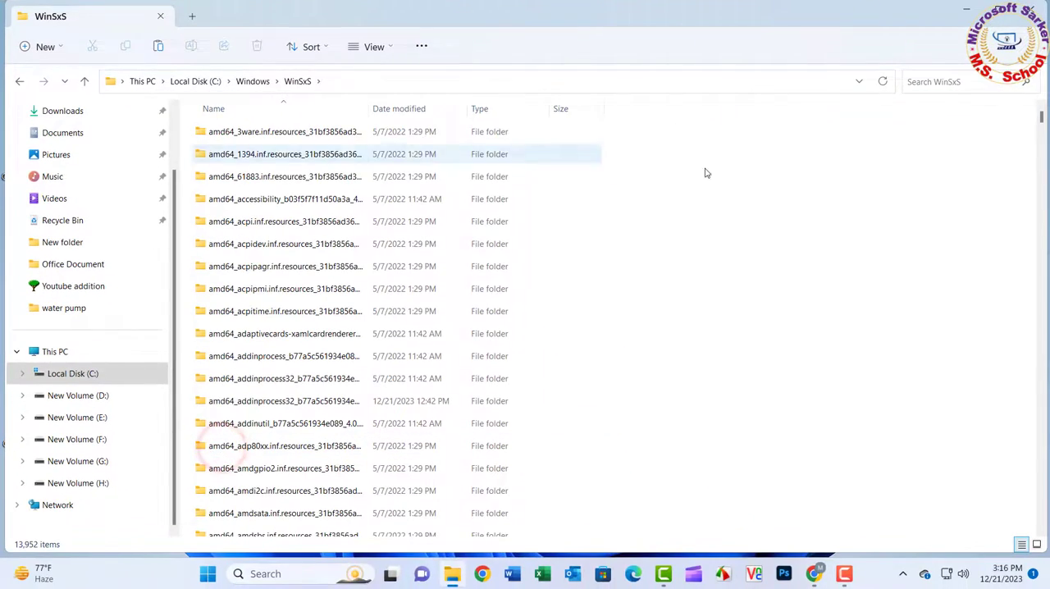
pyautogui.click(967, 81)
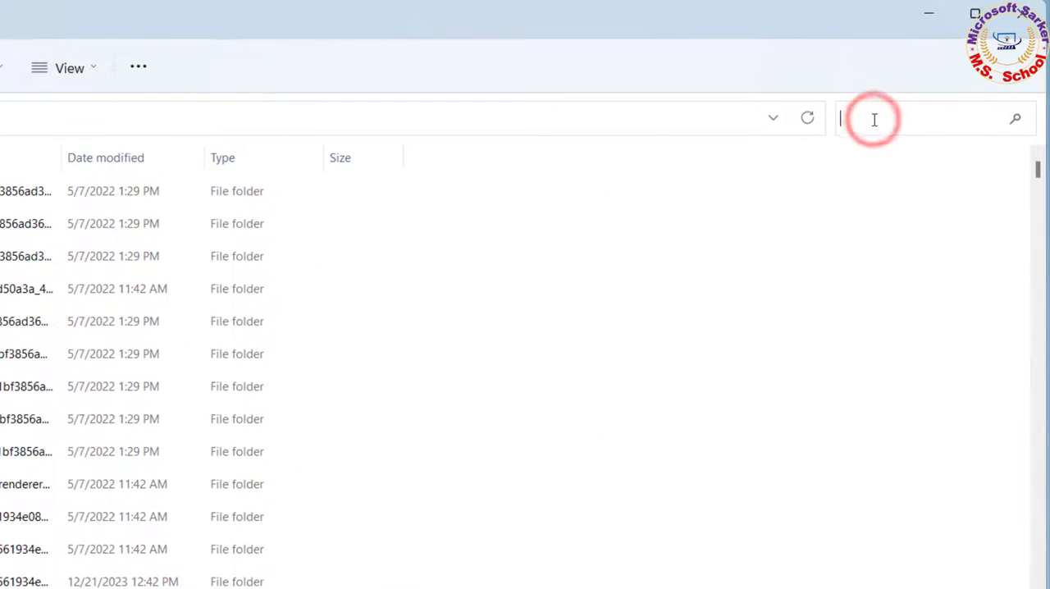
pyautogui.write('print')
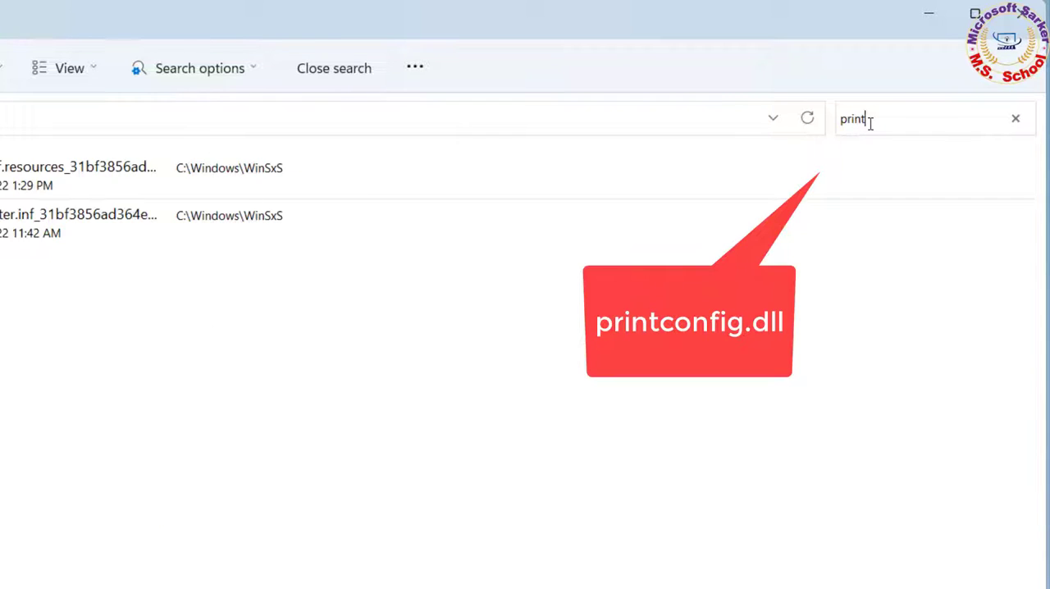
pyautogui.write('config.dll')
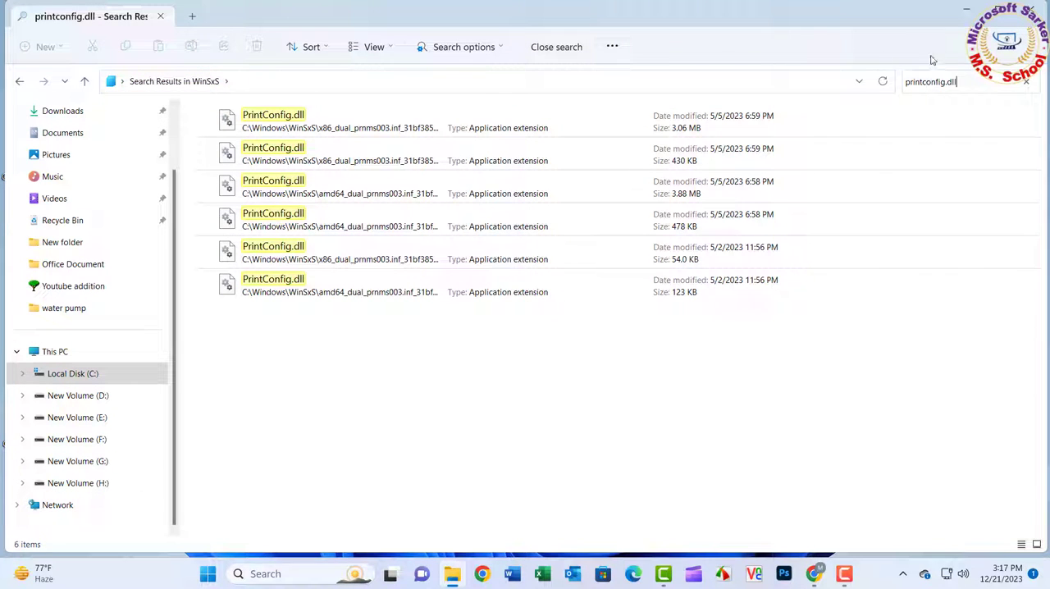
# Copy the first PrintConfig.dll result, the 3.06 MB file.
pyautogui.click(274, 120)
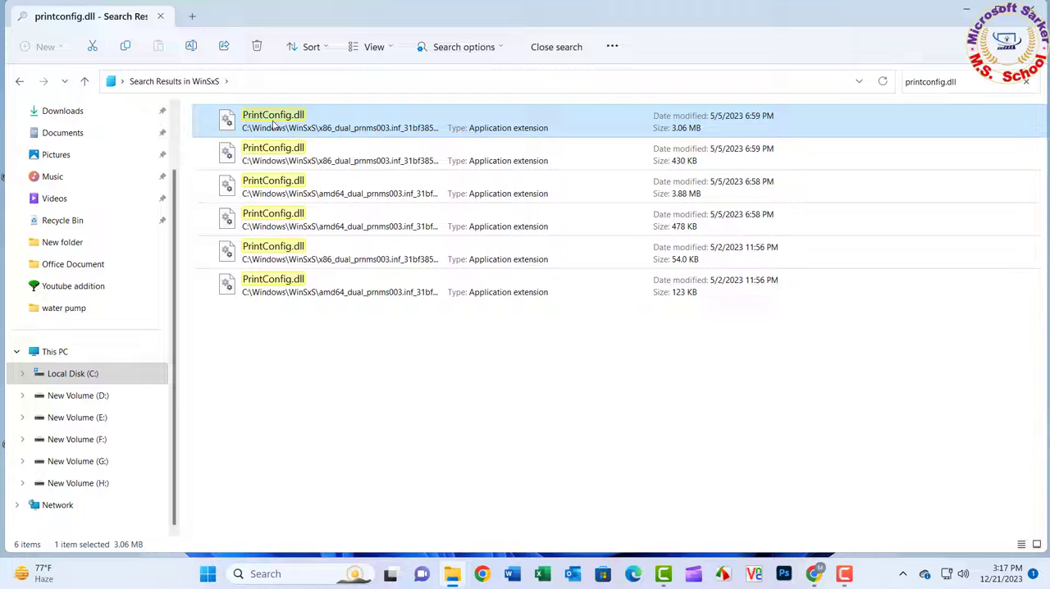
pyautogui.rightClick(273, 120)
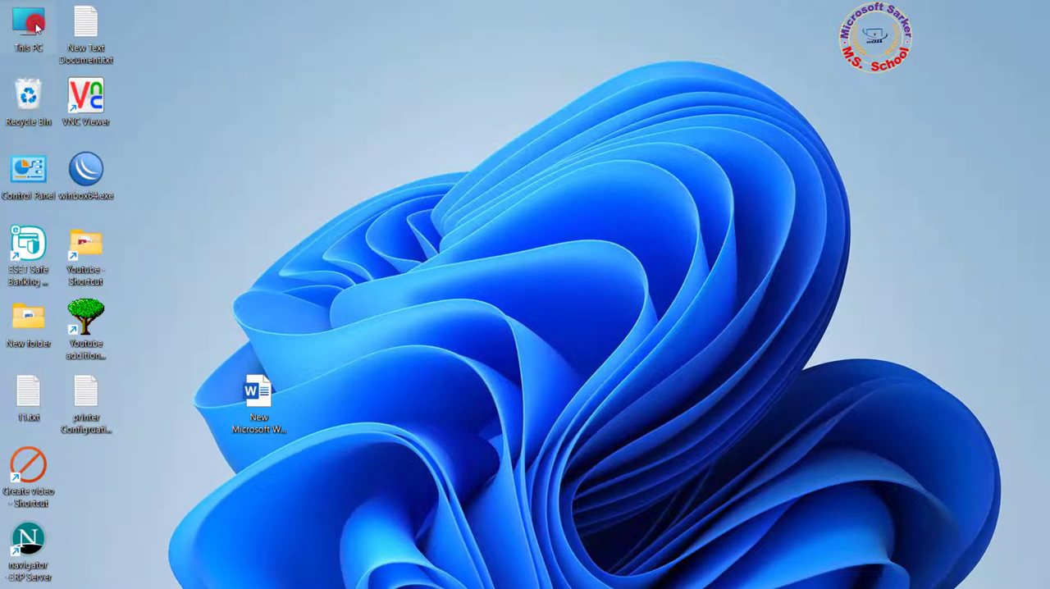
# Open This PC, go into the Windows folder, and open System32.
pyautogui.doubleClick(29, 25)
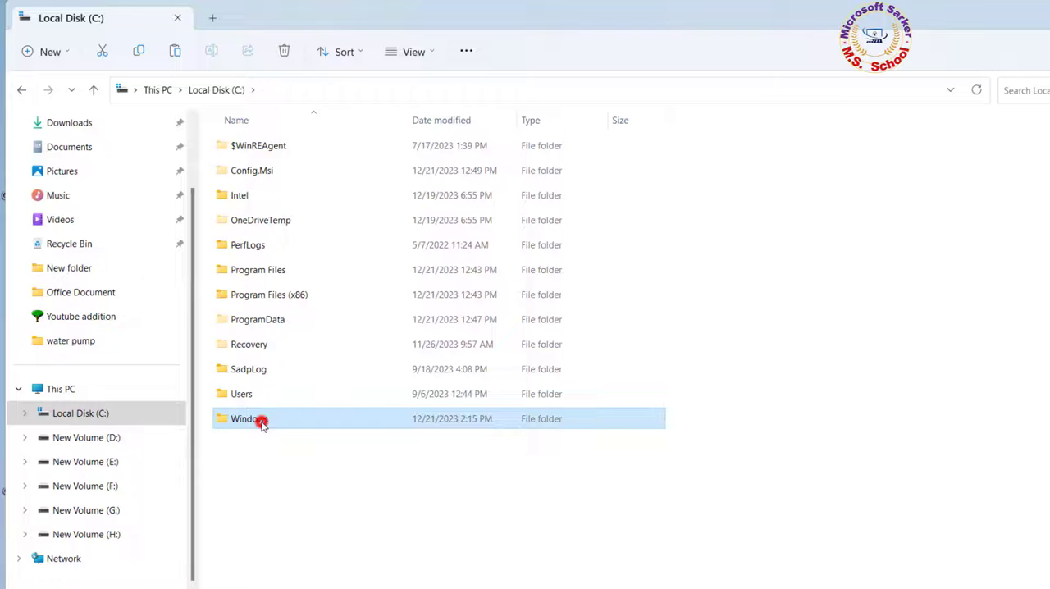
pyautogui.doubleClick(246, 419)
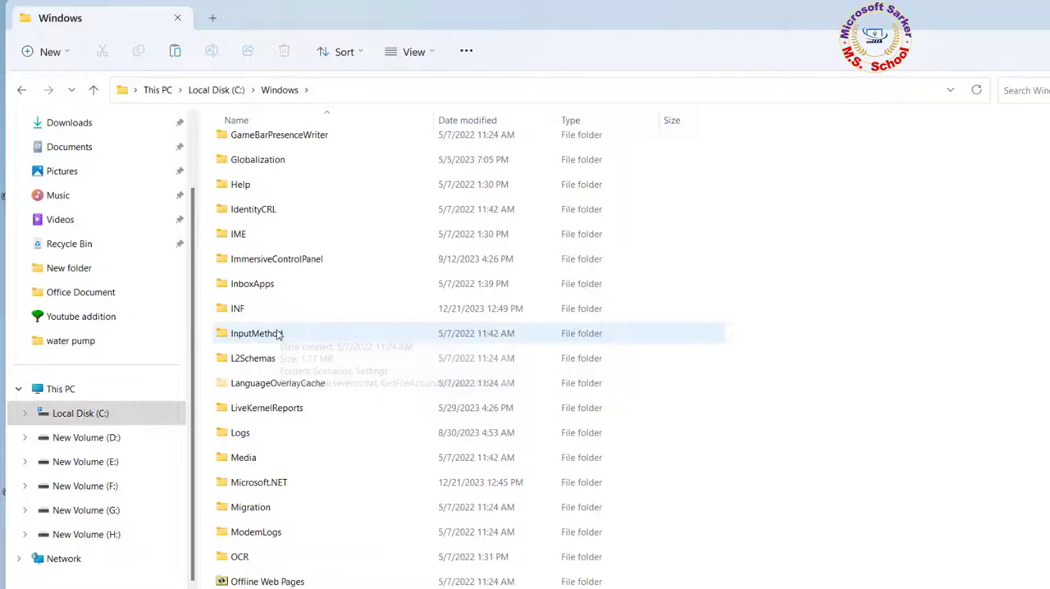
pyautogui.scroll(-3)
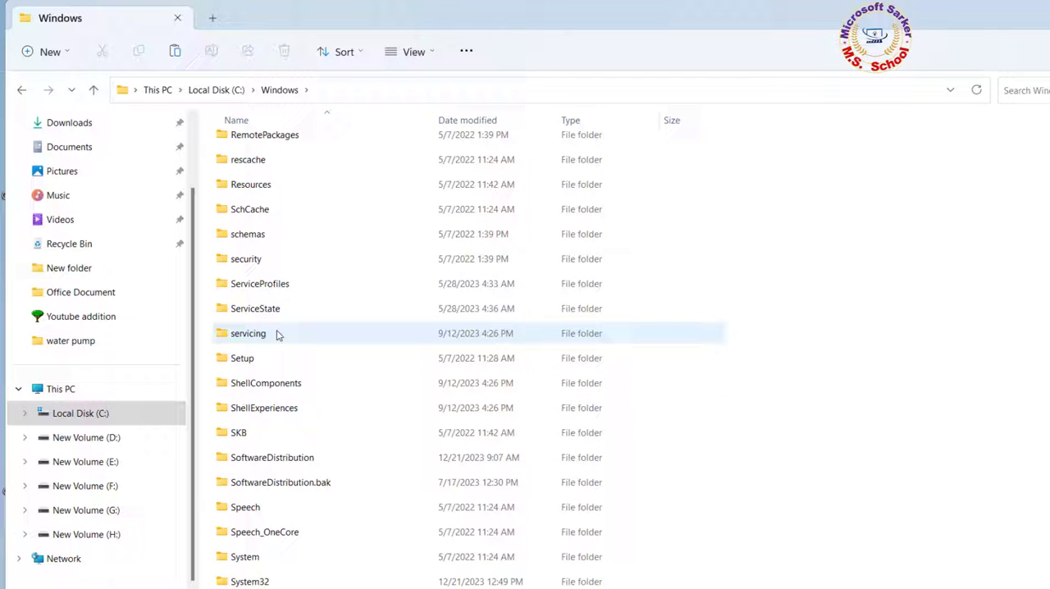
pyautogui.scroll(3)
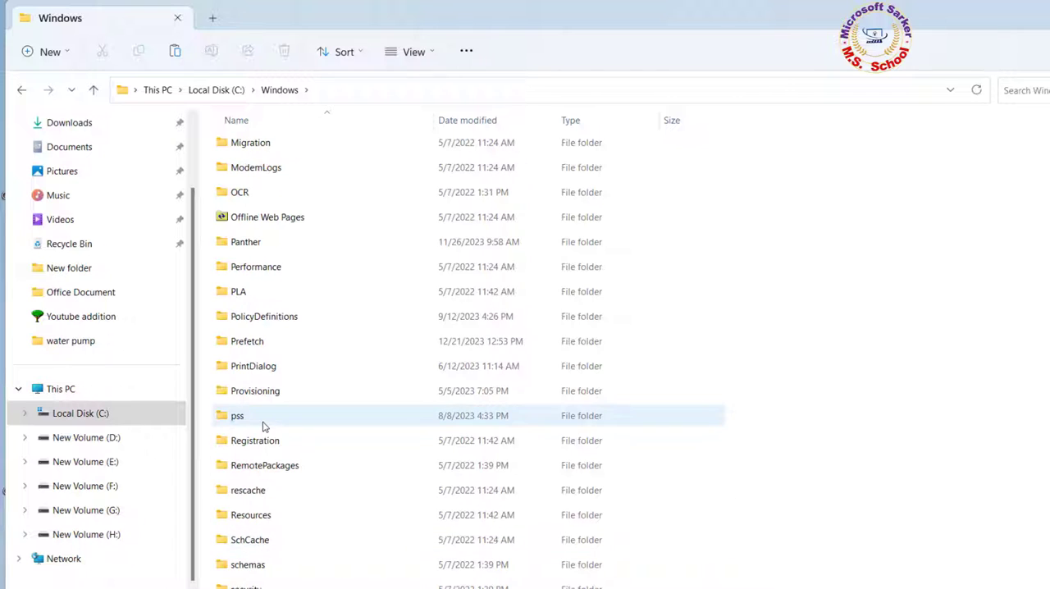
pyautogui.moveTo(289, 414)
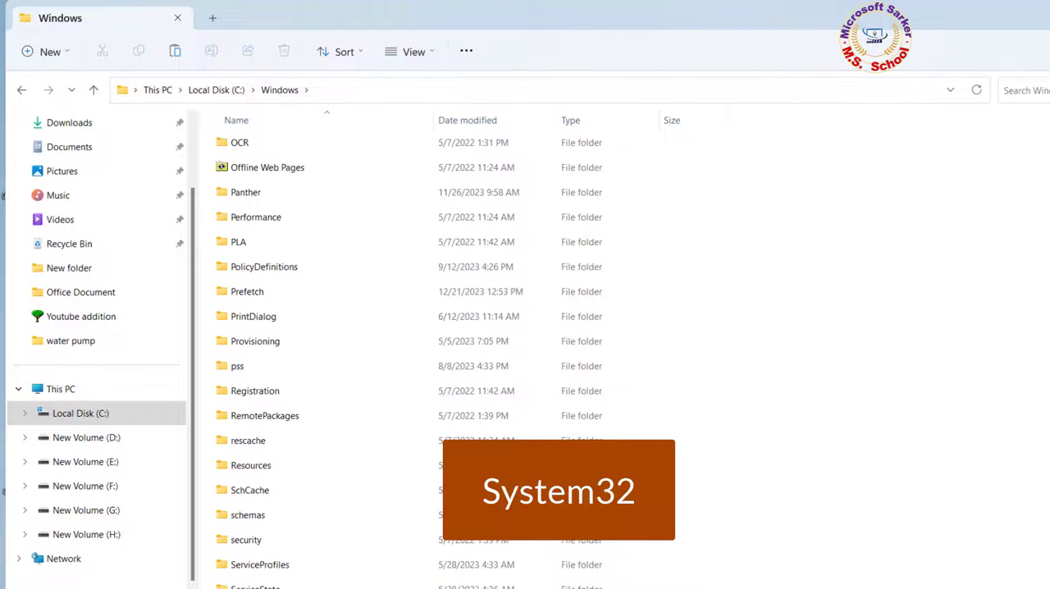
pyautogui.scroll(-3)
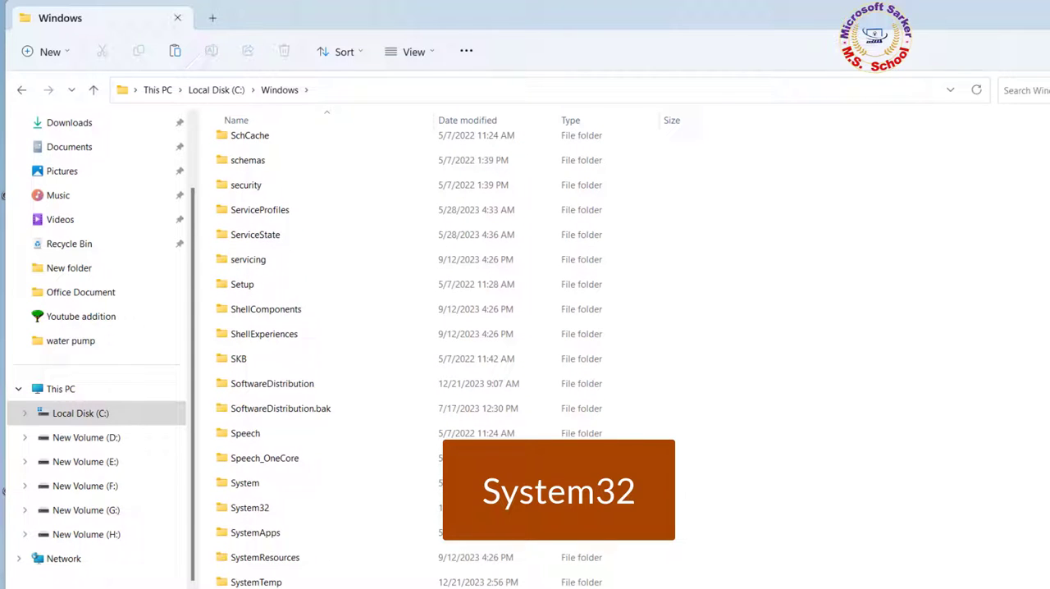
pyautogui.doubleClick(249, 507)
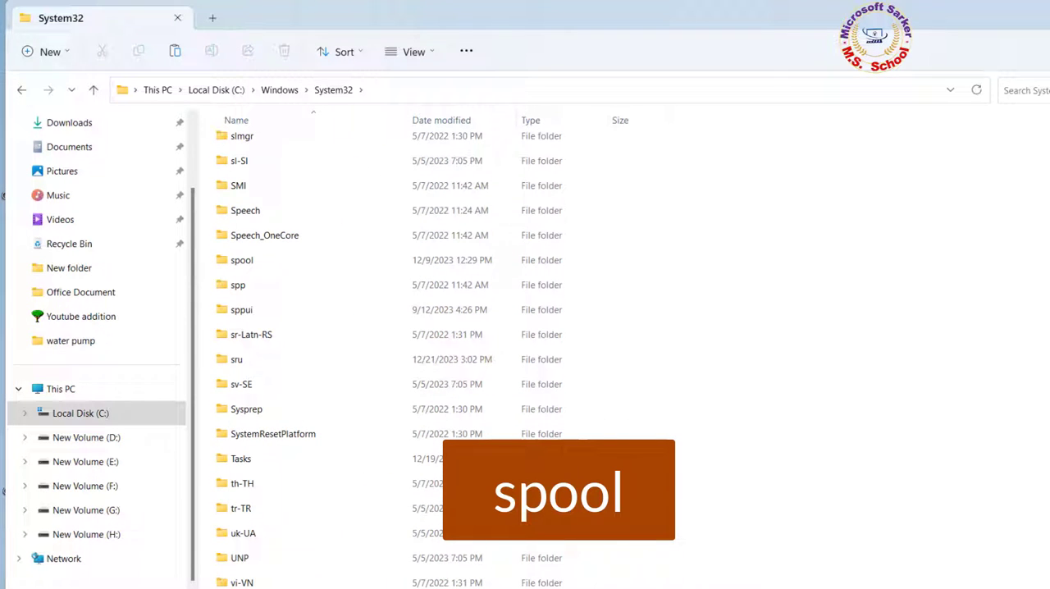
# Navigate through spool, drivers and x64 to the driver folder 3.
pyautogui.doubleClick(241, 260)
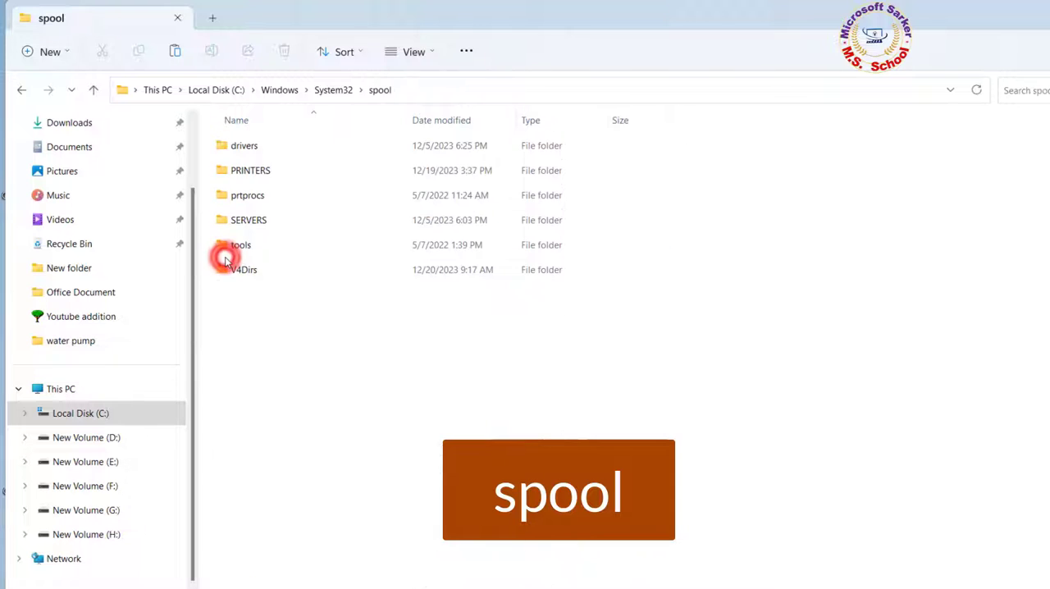
pyautogui.doubleClick(243, 145)
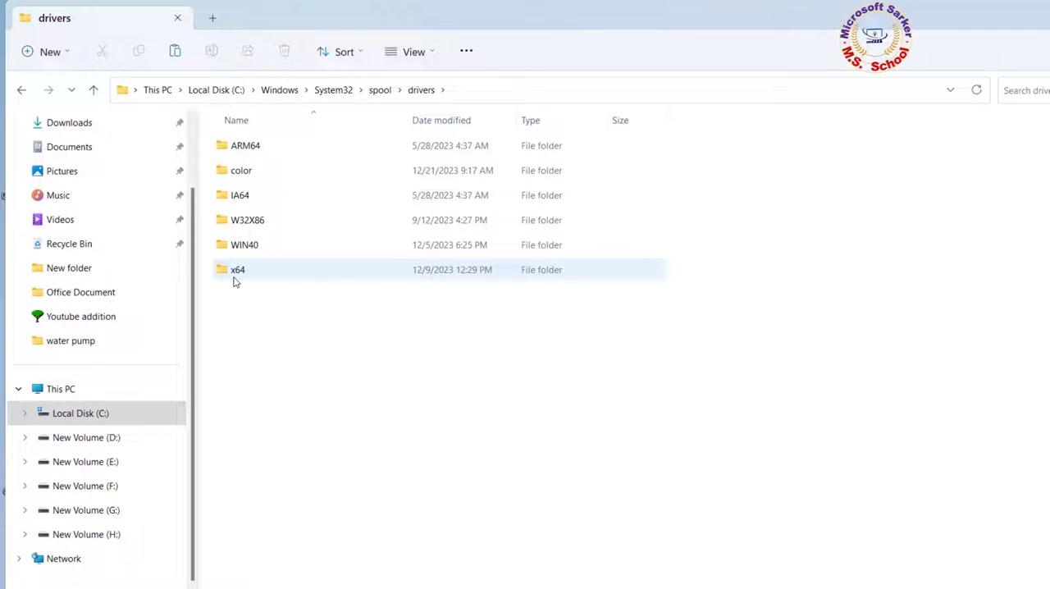
pyautogui.moveTo(237, 269)
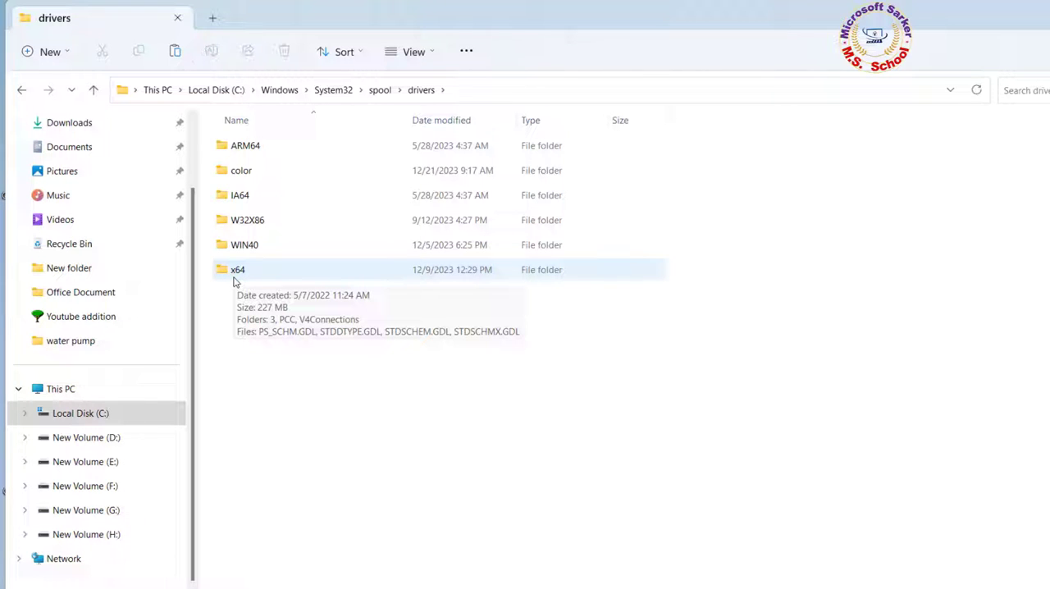
pyautogui.click(237, 269)
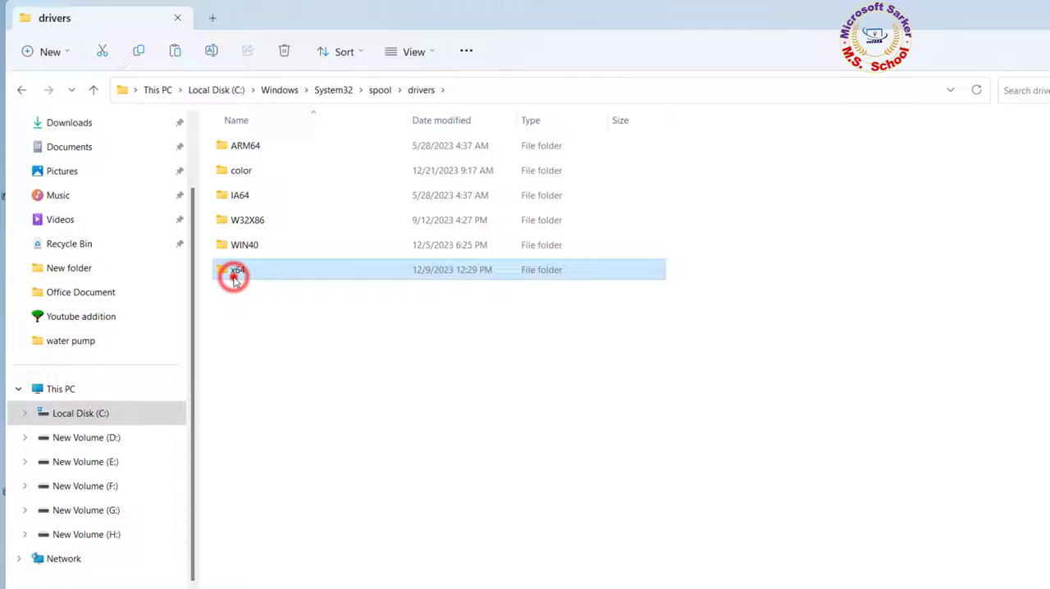
pyautogui.doubleClick(237, 269)
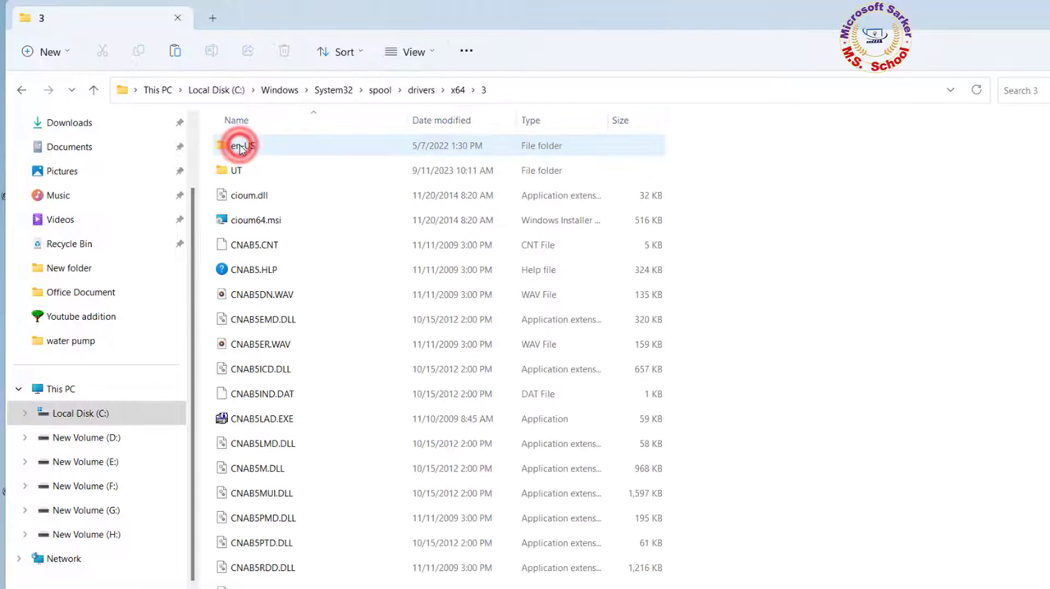
# Paste PrintConfig.dll into folder 3, replacing the existing file.
pyautogui.rightClick(837, 197)
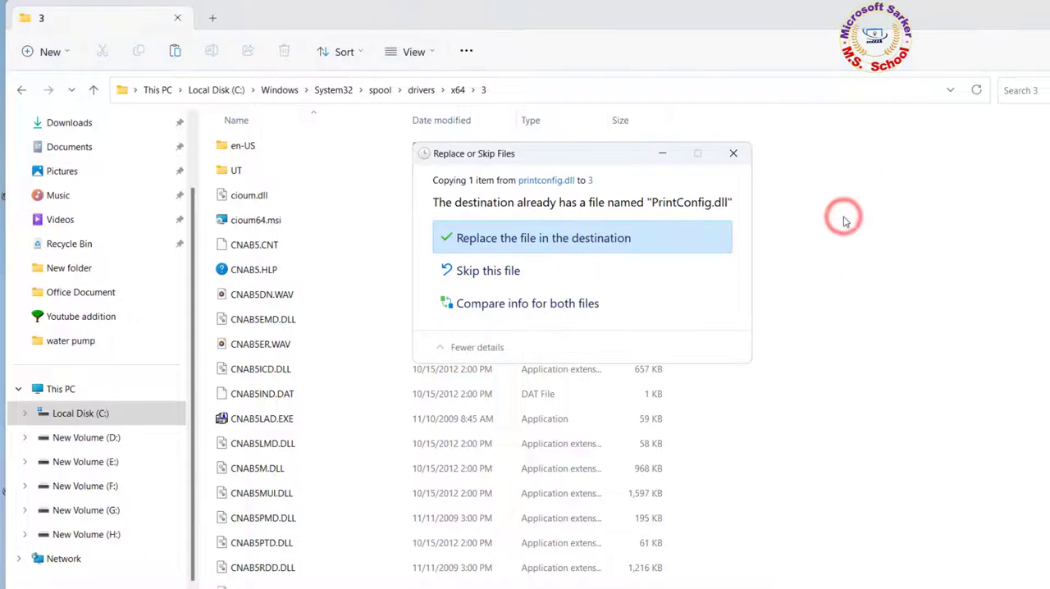
pyautogui.moveTo(471, 244)
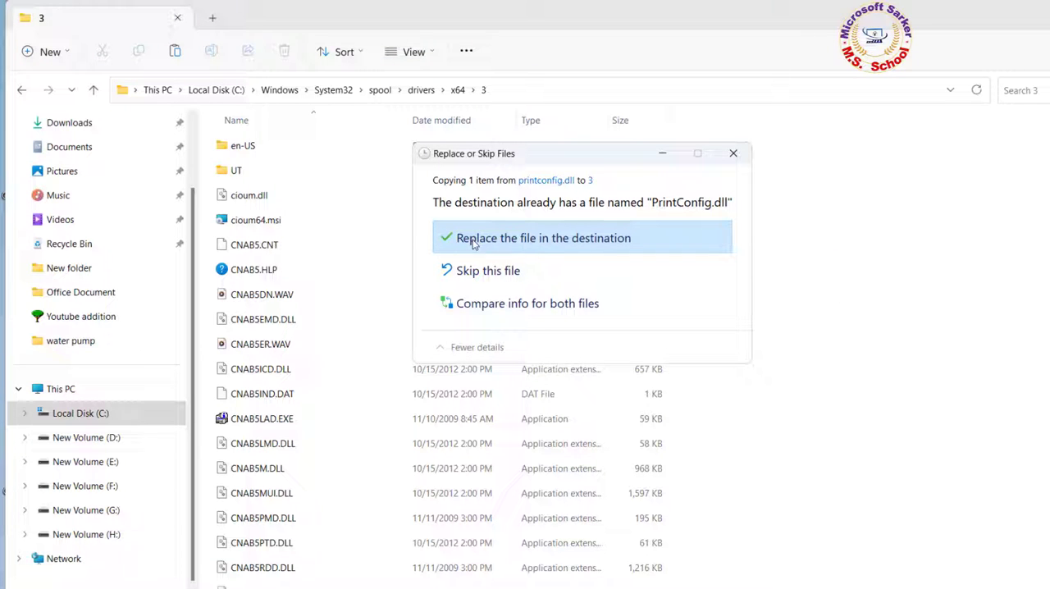
pyautogui.click(543, 238)
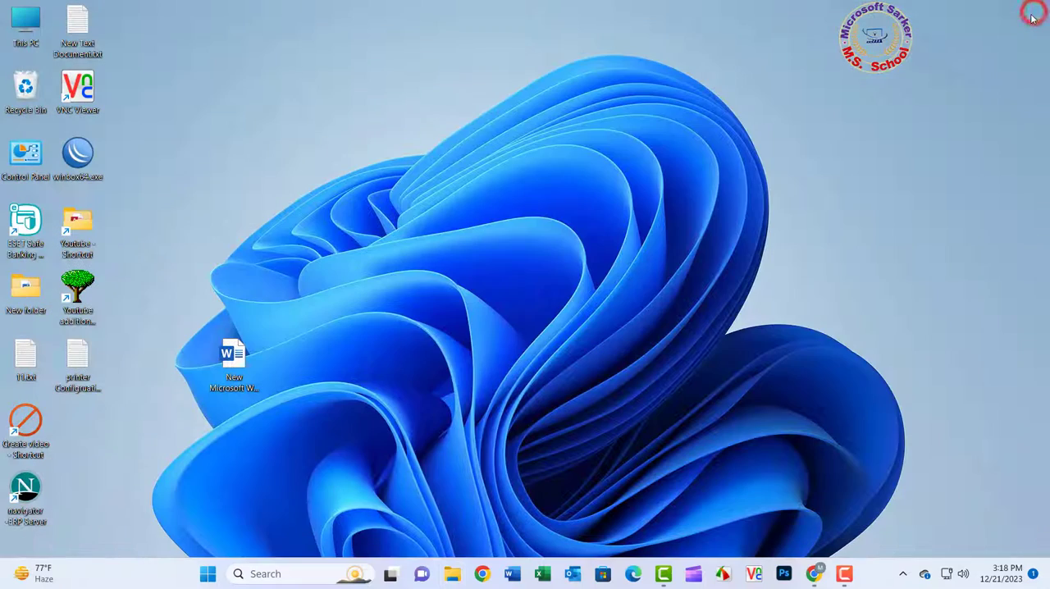
# Restart the PC from the Start menu's power options.
pyautogui.click(208, 573)
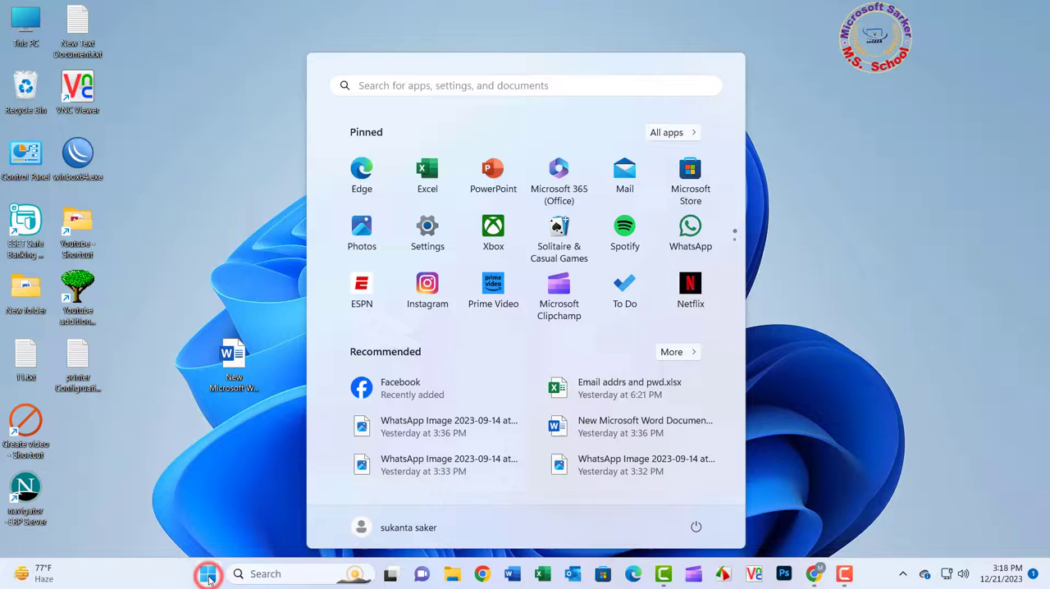
pyautogui.click(695, 526)
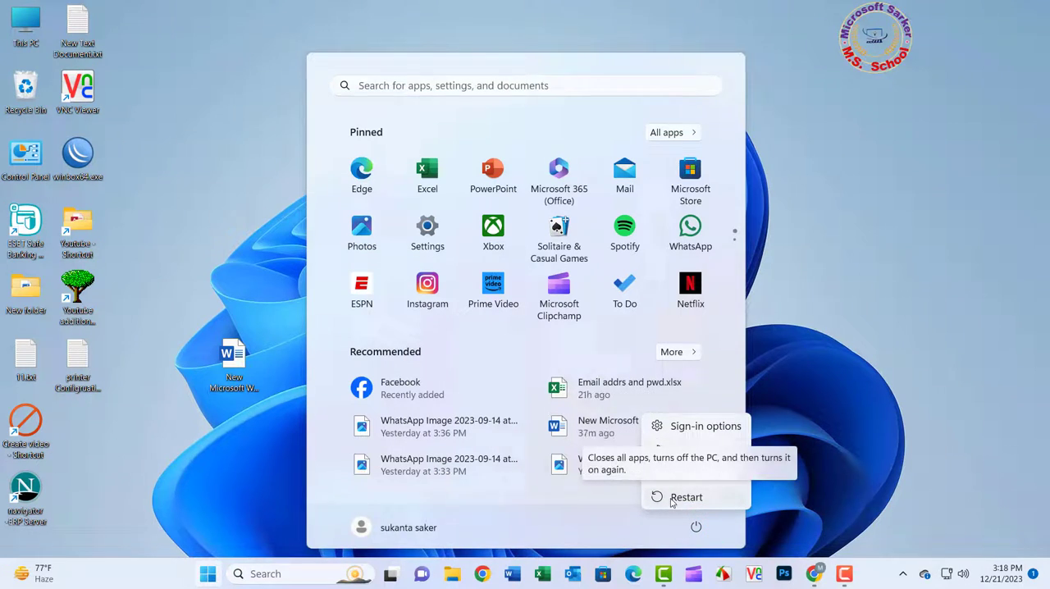
pyautogui.click(685, 496)
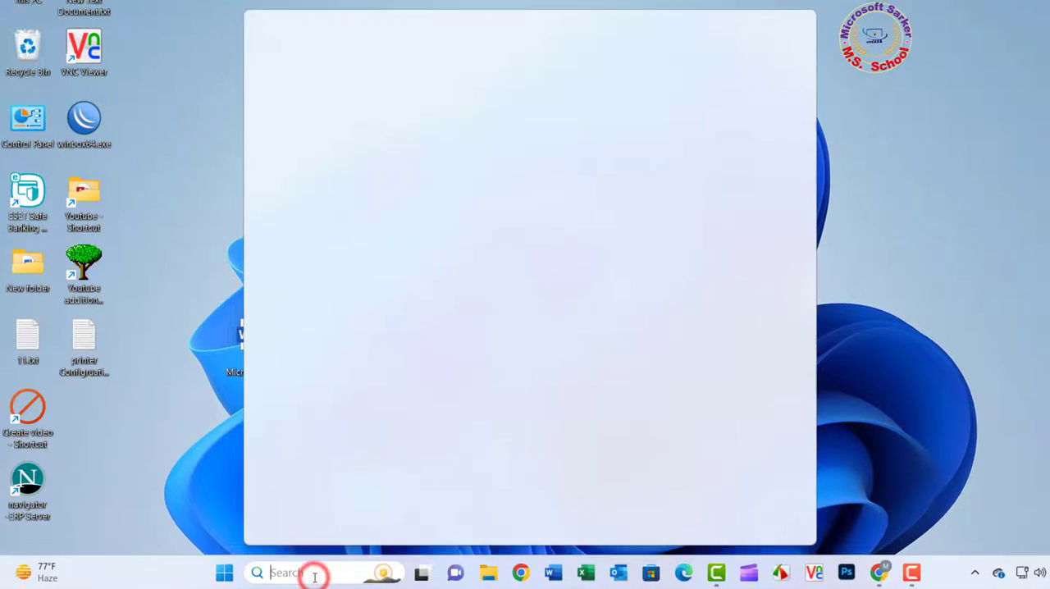
# Search 'control panel' and open the best match, landing on Bluetooth & devices.
pyautogui.write('control panel')
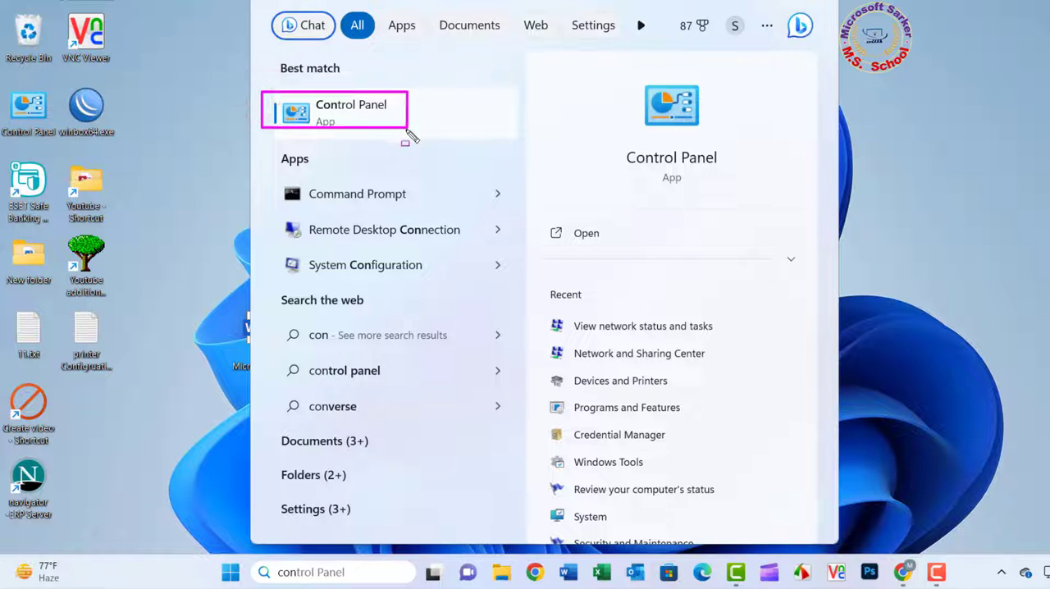
pyautogui.click(351, 111)
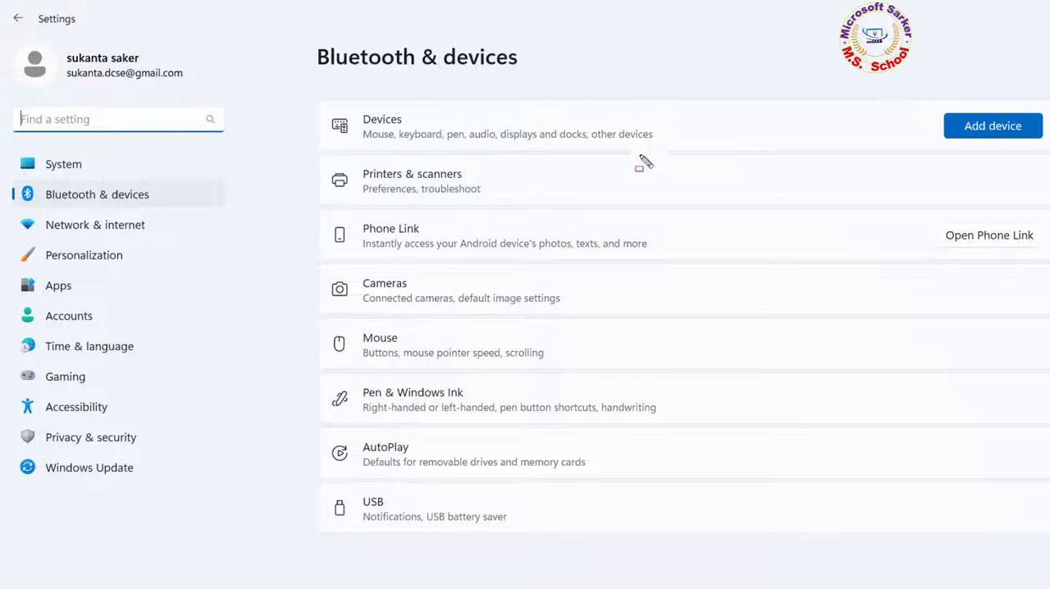
# Remove the Canon LBP3300 from Printers & scanners, leaving EPSON L130 default.
pyautogui.click(470, 180)
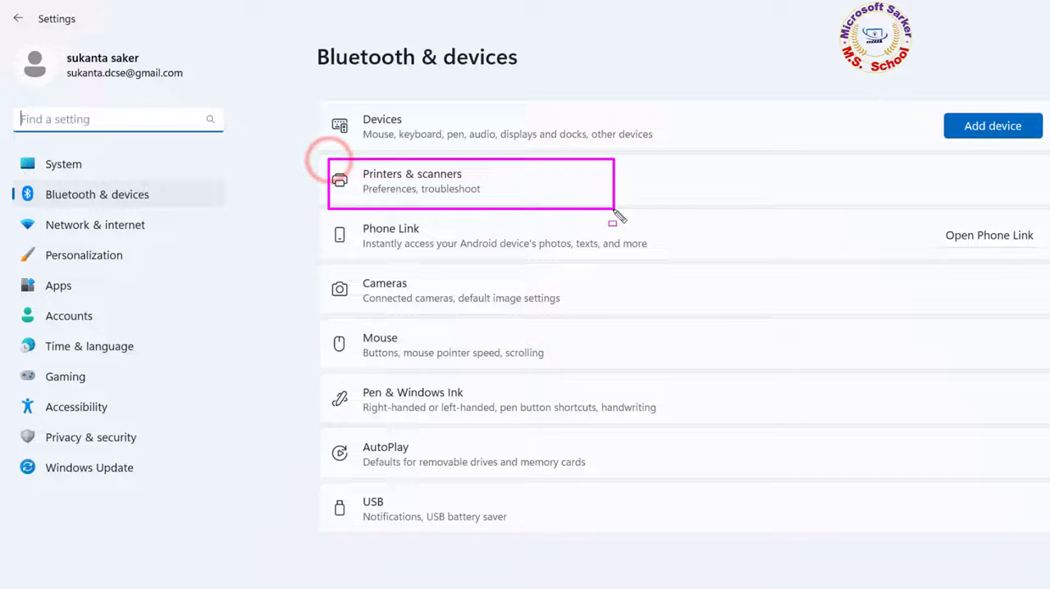
pyautogui.click(471, 181)
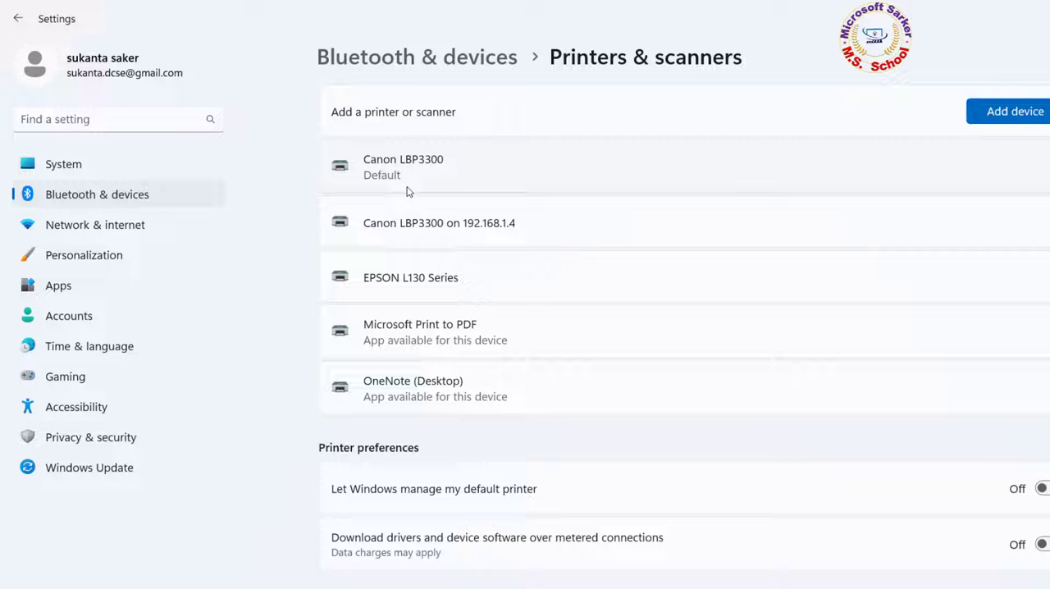
pyautogui.click(403, 167)
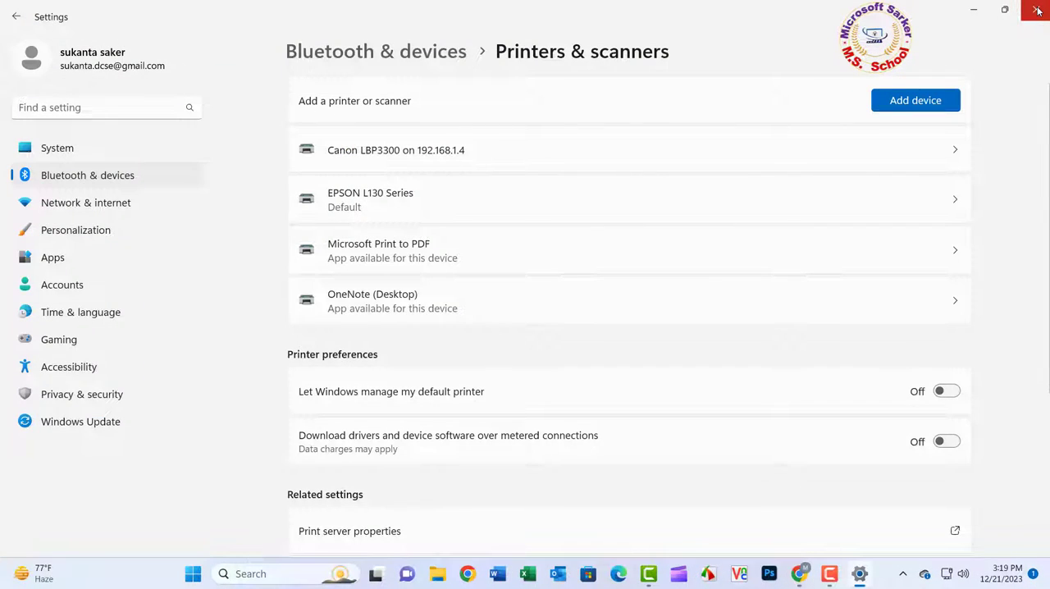
pyautogui.click(1036, 10)
pyautogui.write('r')
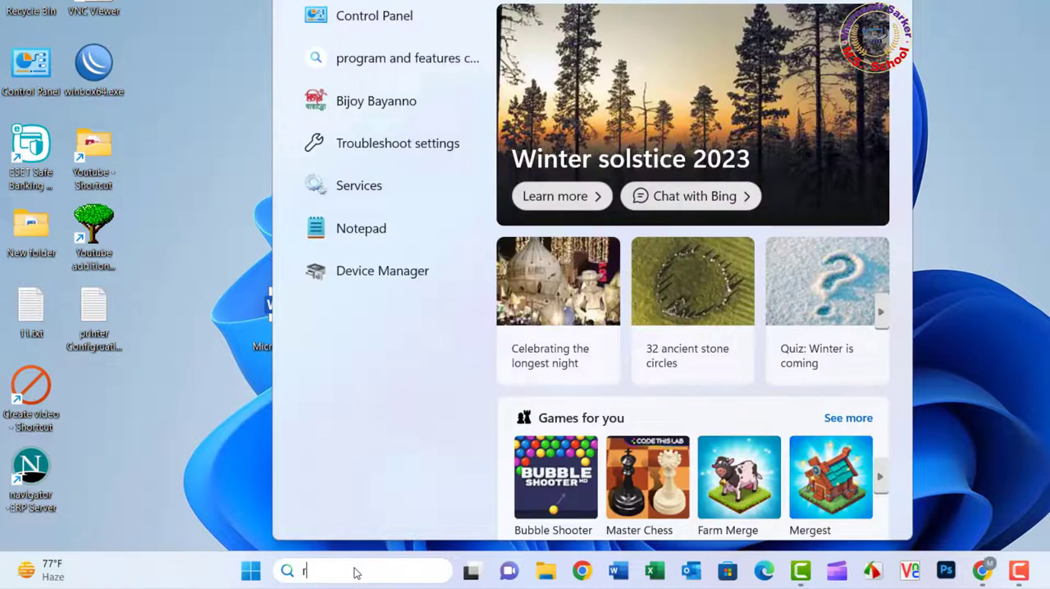
# Run printui.exe /s to open Print Server Properties on the Forms tab.
pyautogui.write('un')
pyautogui.write('printui.exe /s')
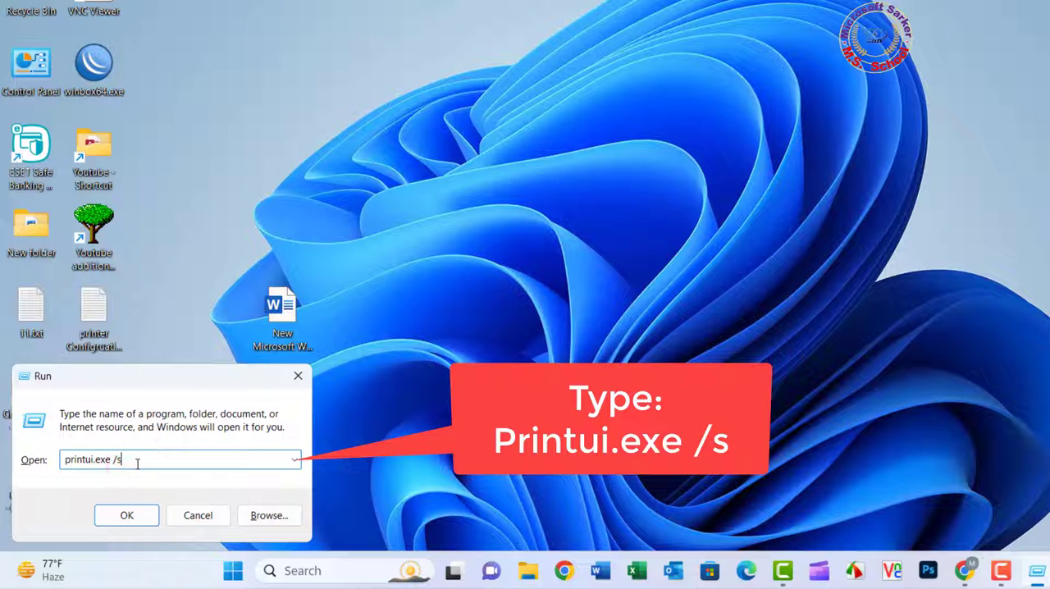
pyautogui.click(126, 515)
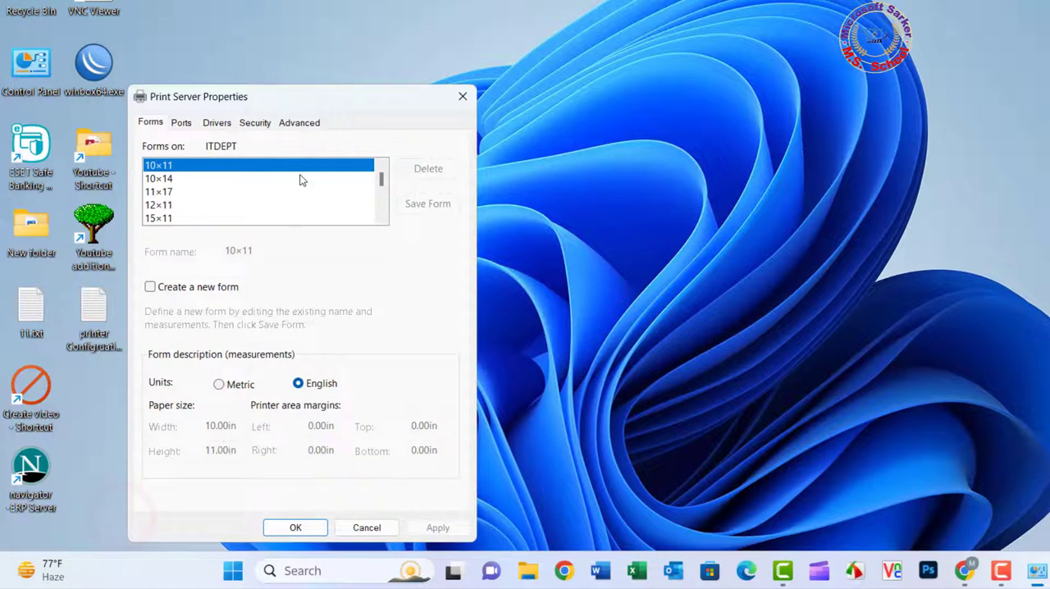
# Try removing the Canon LBP3300 driver and package, dismissing the in-use error.
pyautogui.moveTo(198, 96); pyautogui.dragTo(516, 0)
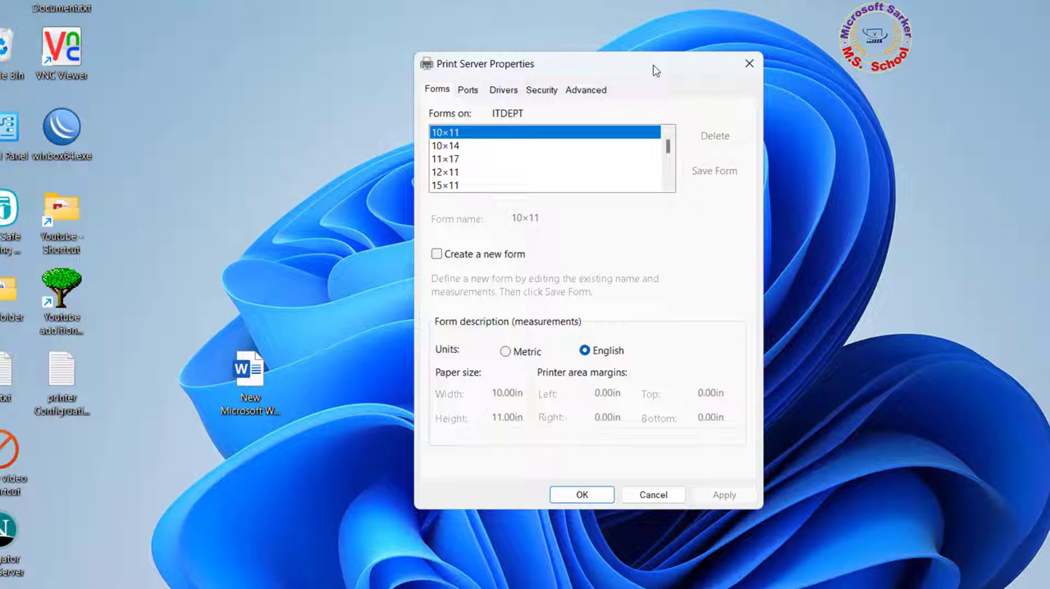
pyautogui.click(503, 89)
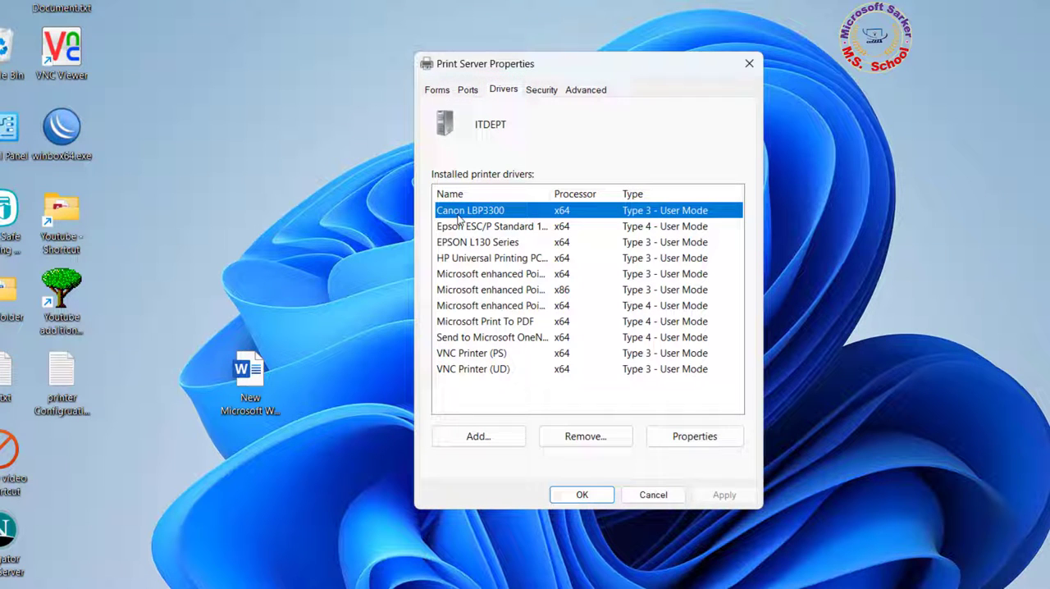
pyautogui.click(585, 436)
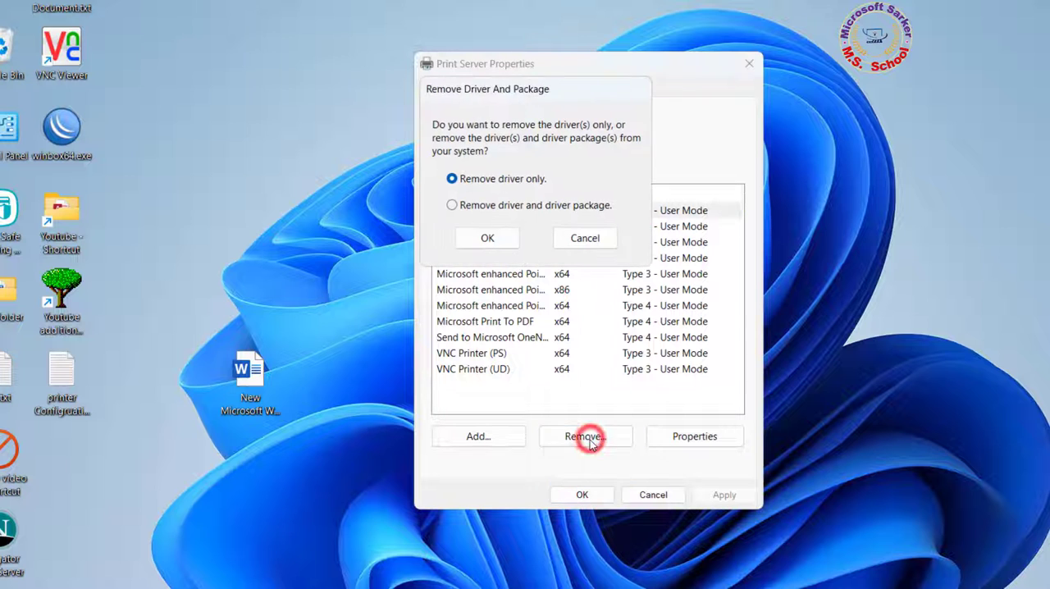
pyautogui.click(486, 238)
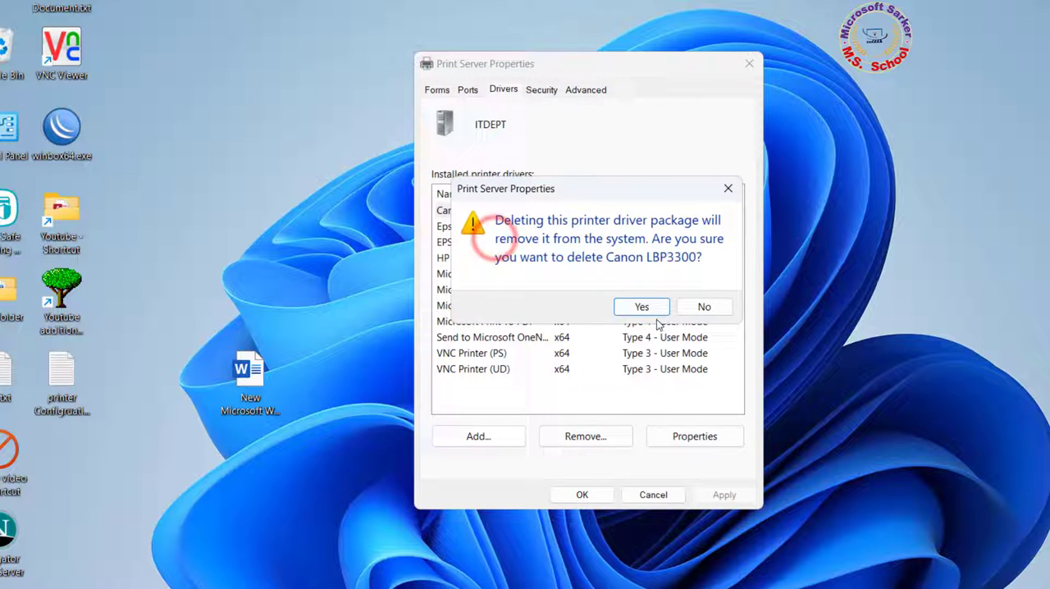
pyautogui.click(641, 305)
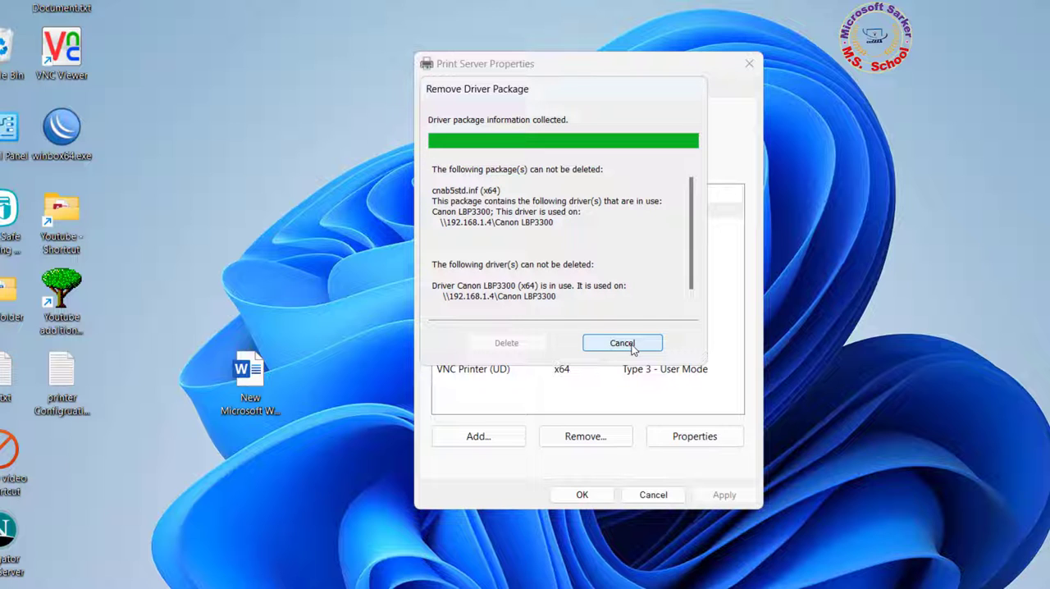
pyautogui.click(622, 343)
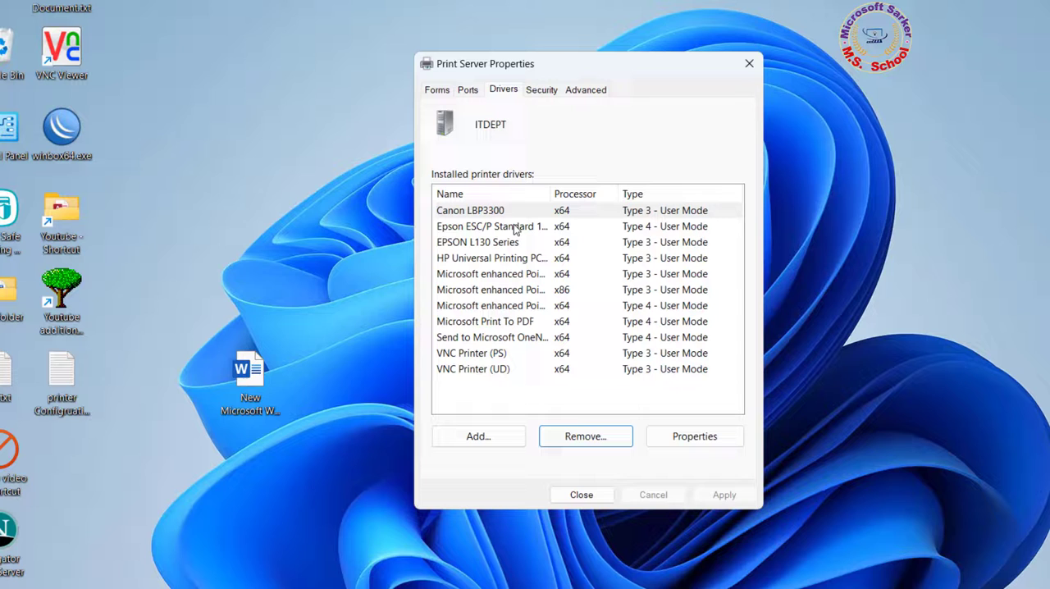
# Review the Canon LBP3300 driver details, then close Print Server Properties.
pyautogui.click(694, 435)
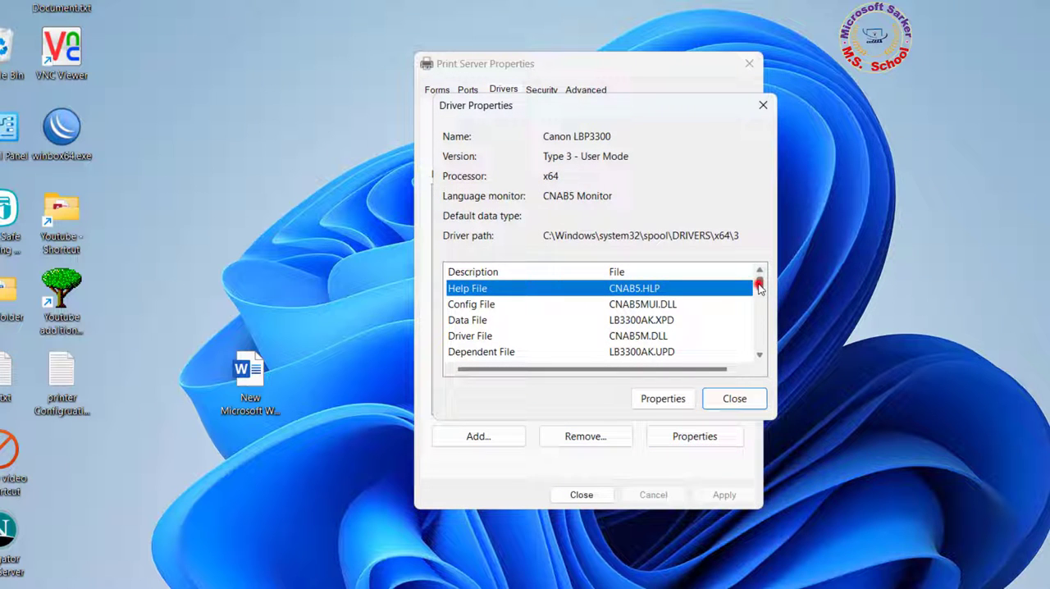
pyautogui.scroll(-3)
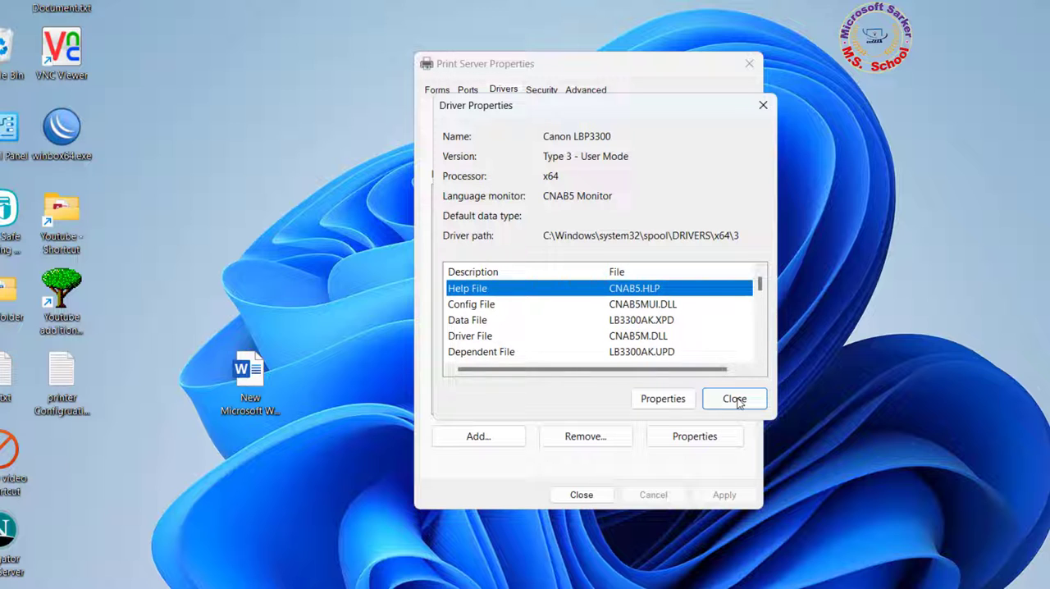
pyautogui.click(732, 397)
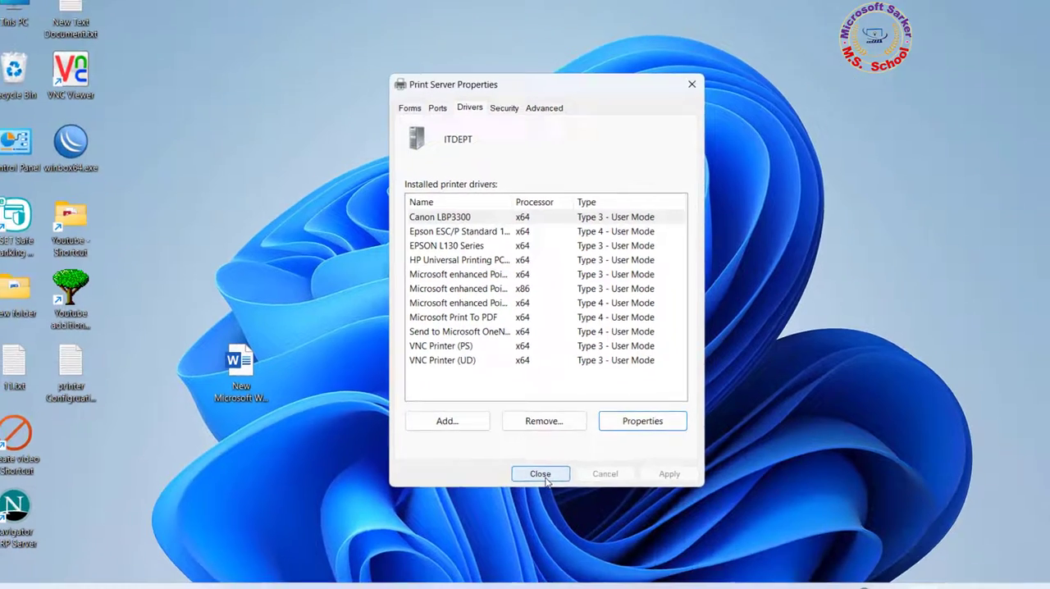
pyautogui.click(539, 473)
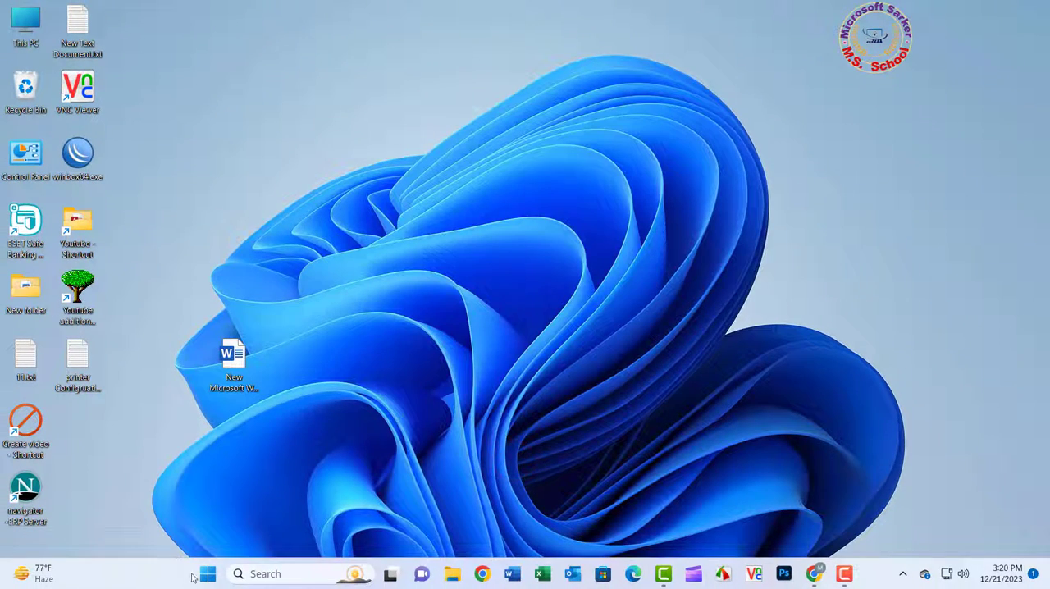
pyautogui.click(207, 573)
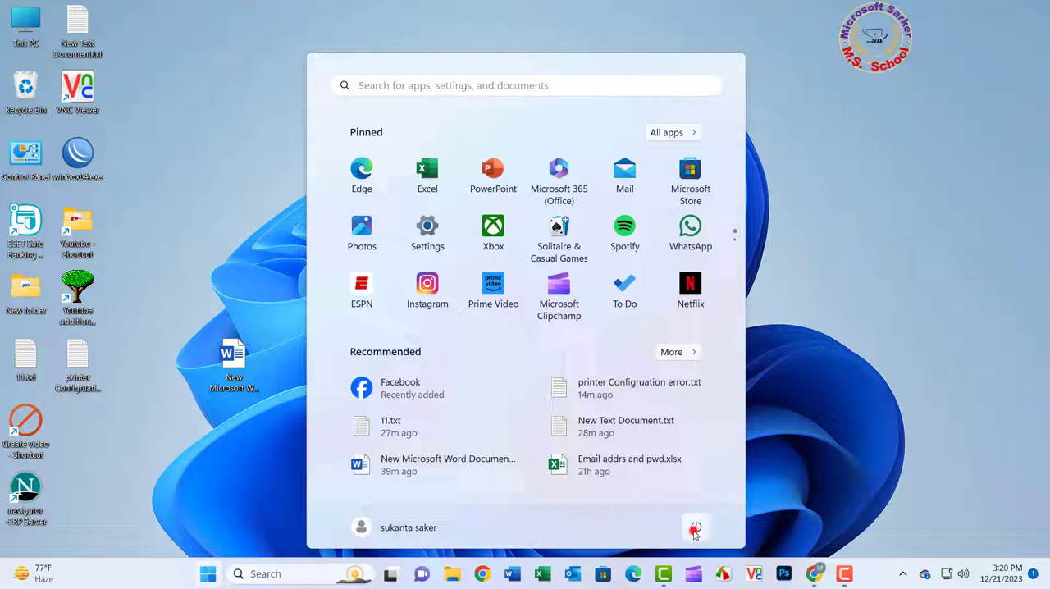
pyautogui.click(696, 526)
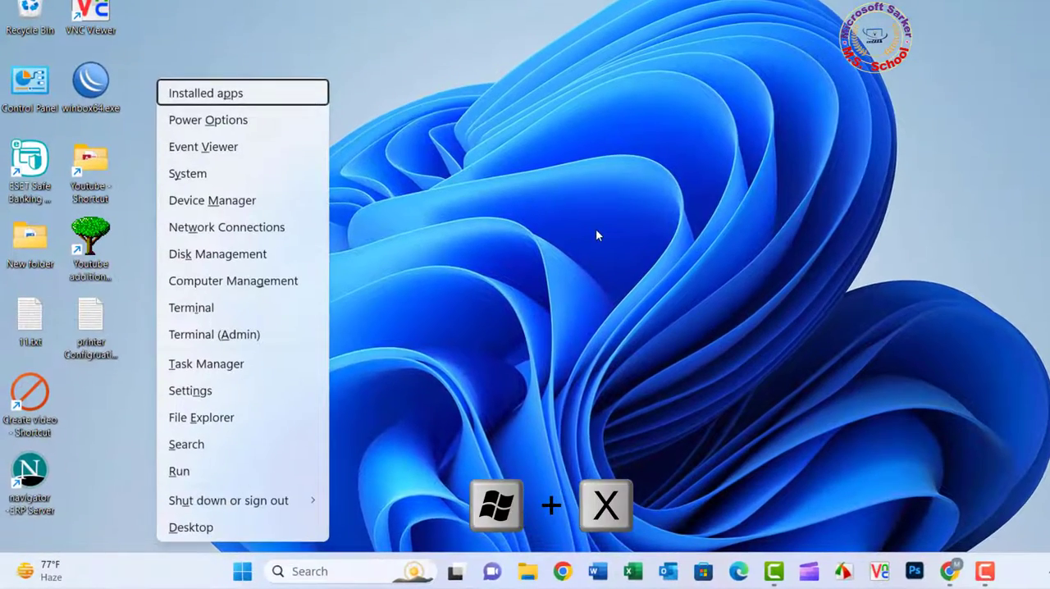
pyautogui.moveTo(217, 202)
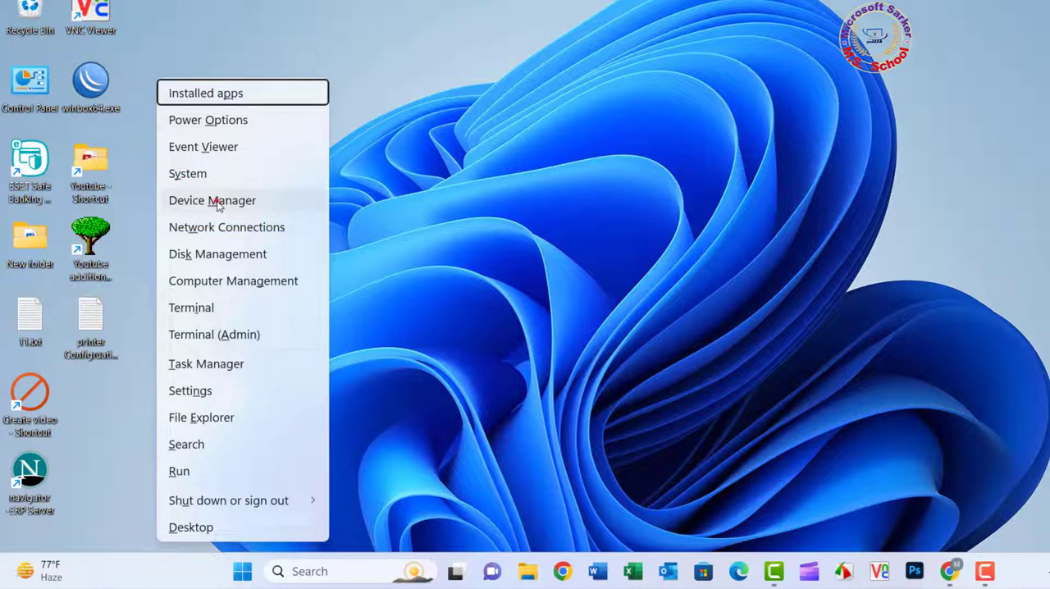
# Choose Device Manager from the Win+X quick-link menu.
pyautogui.click(212, 200)
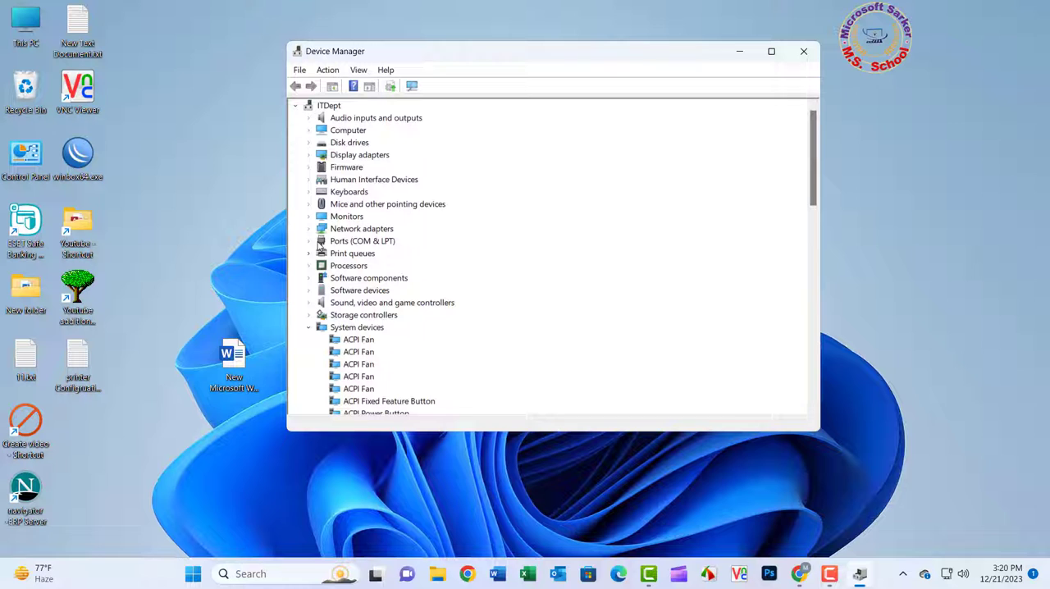
# Update the \\192.168.1.4\Canon LBP3300 print queue driver and close the 'best driver installed' report.
pyautogui.click(309, 252)
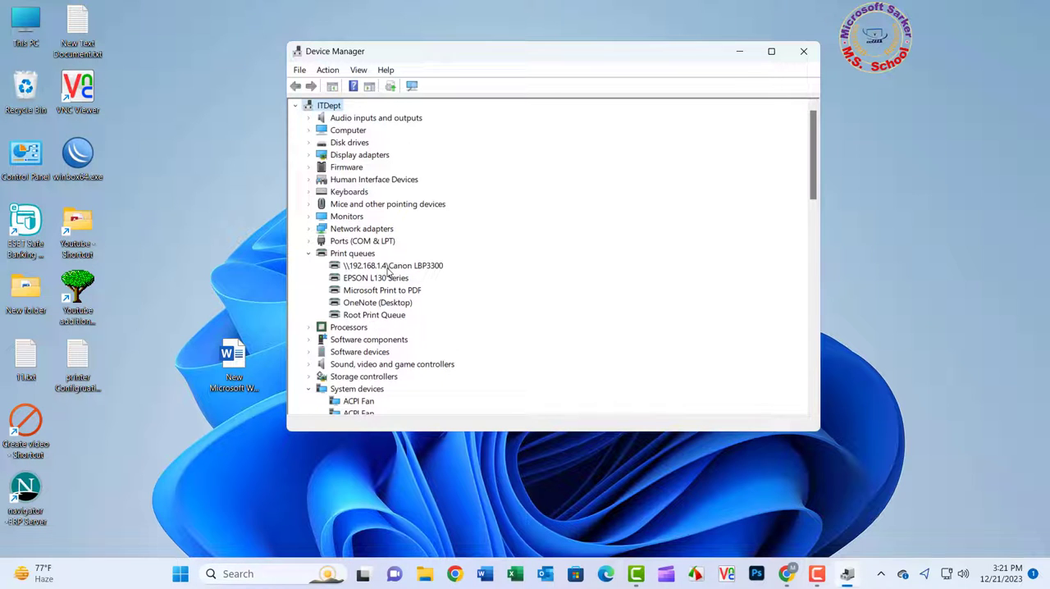
pyautogui.rightClick(392, 265)
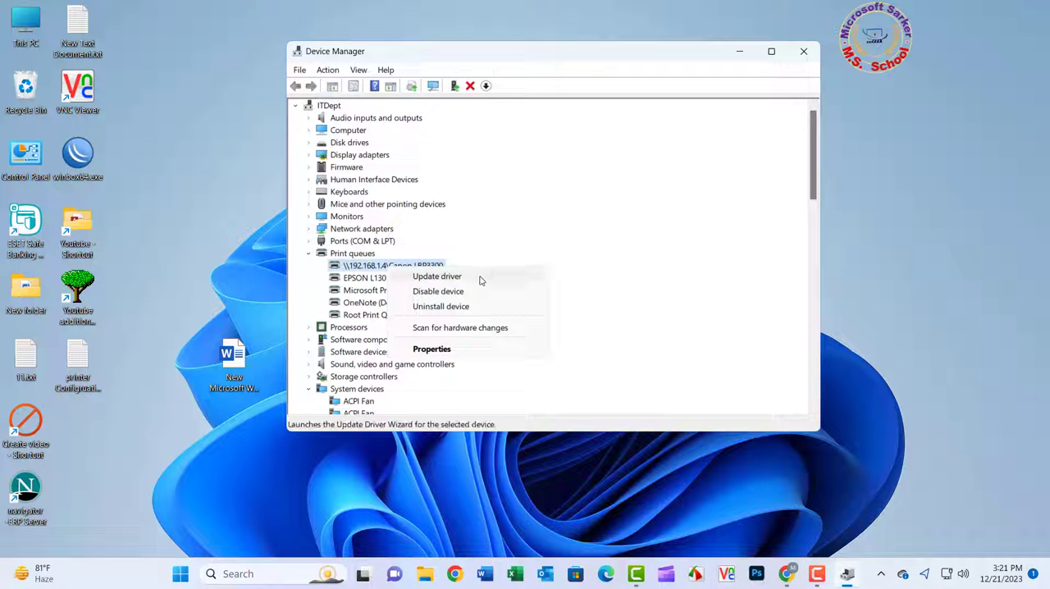
pyautogui.click(437, 276)
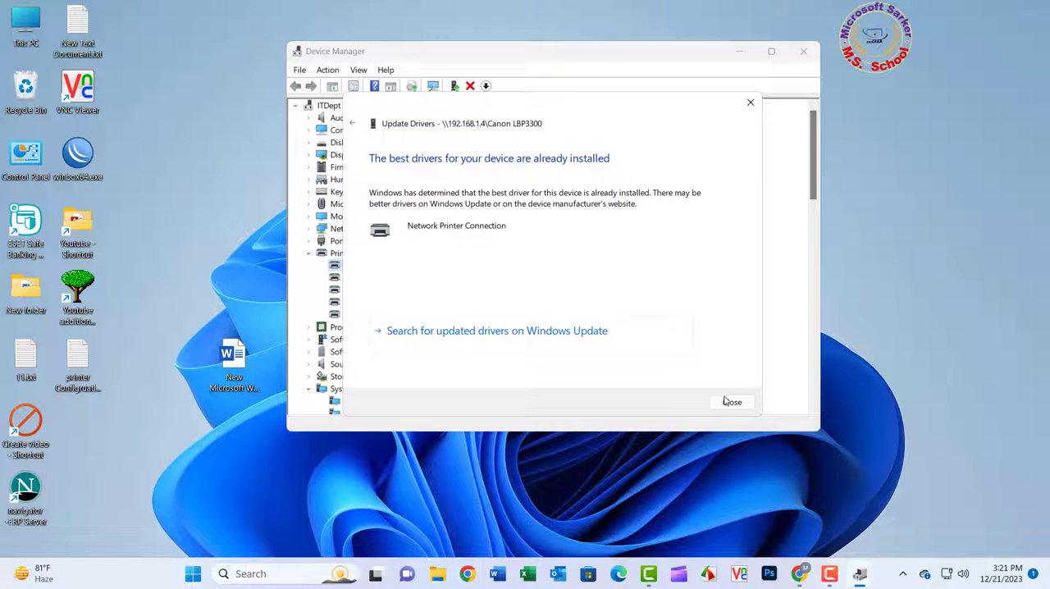
pyautogui.click(730, 401)
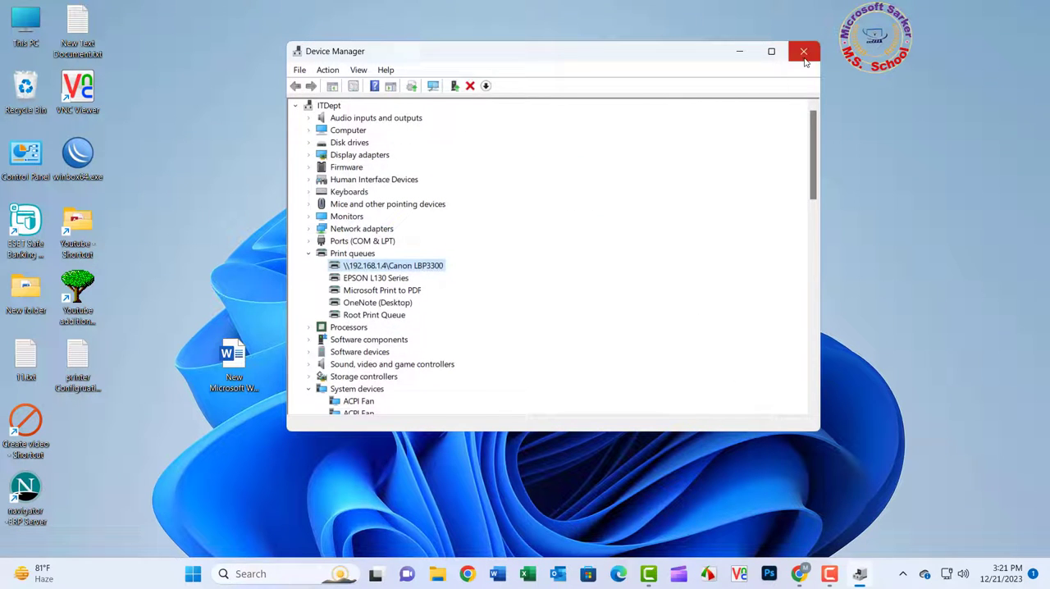